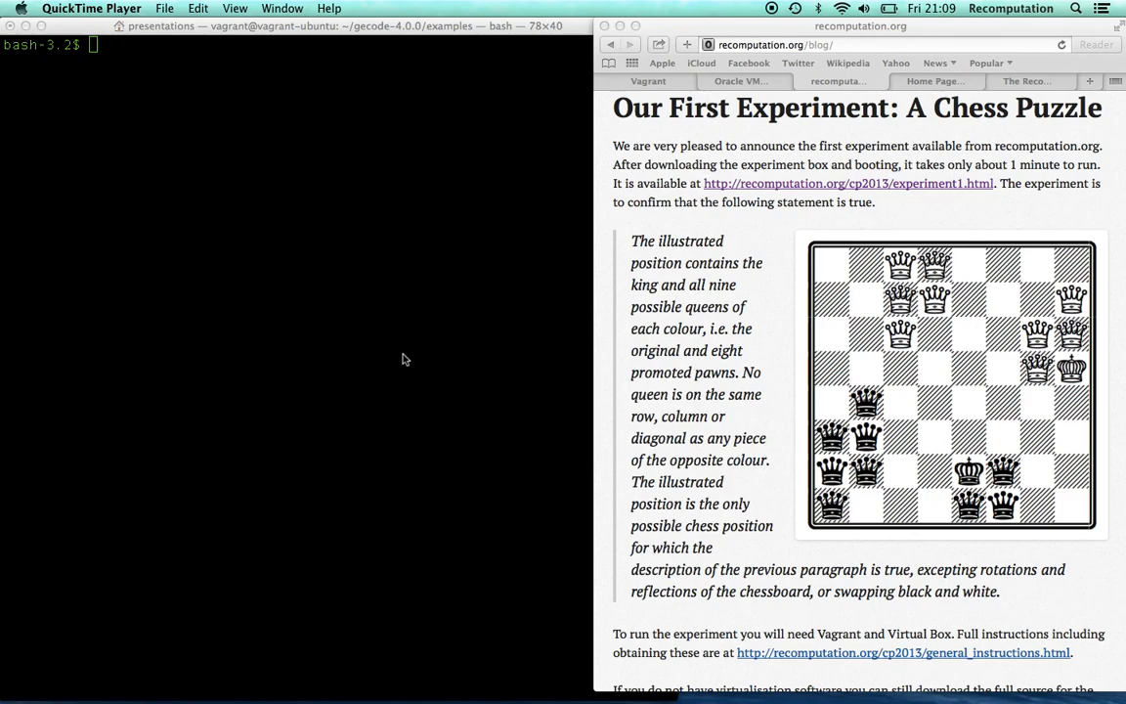
Step: Look over the Vagrant homepage, then bring up the VirtualBox.org welcome page
{"action": "scroll", "scroll_direction": "up", "scroll_amount": 3}
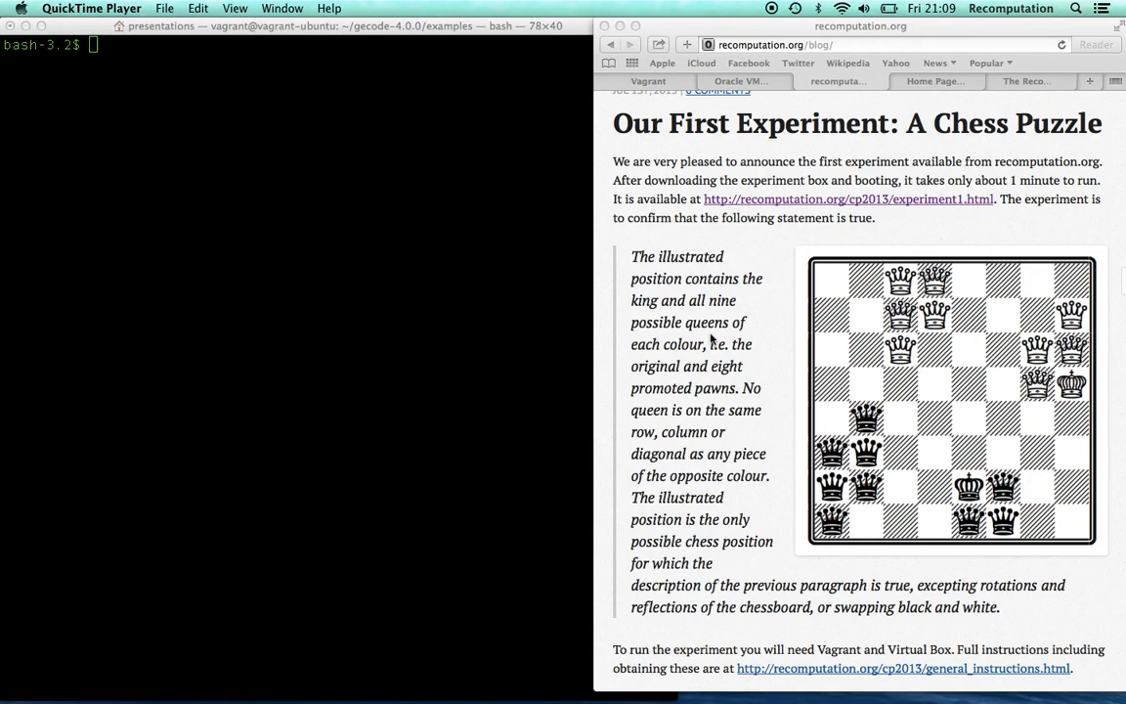
{"action": "mouse_move", "coordinate": [880, 340]}
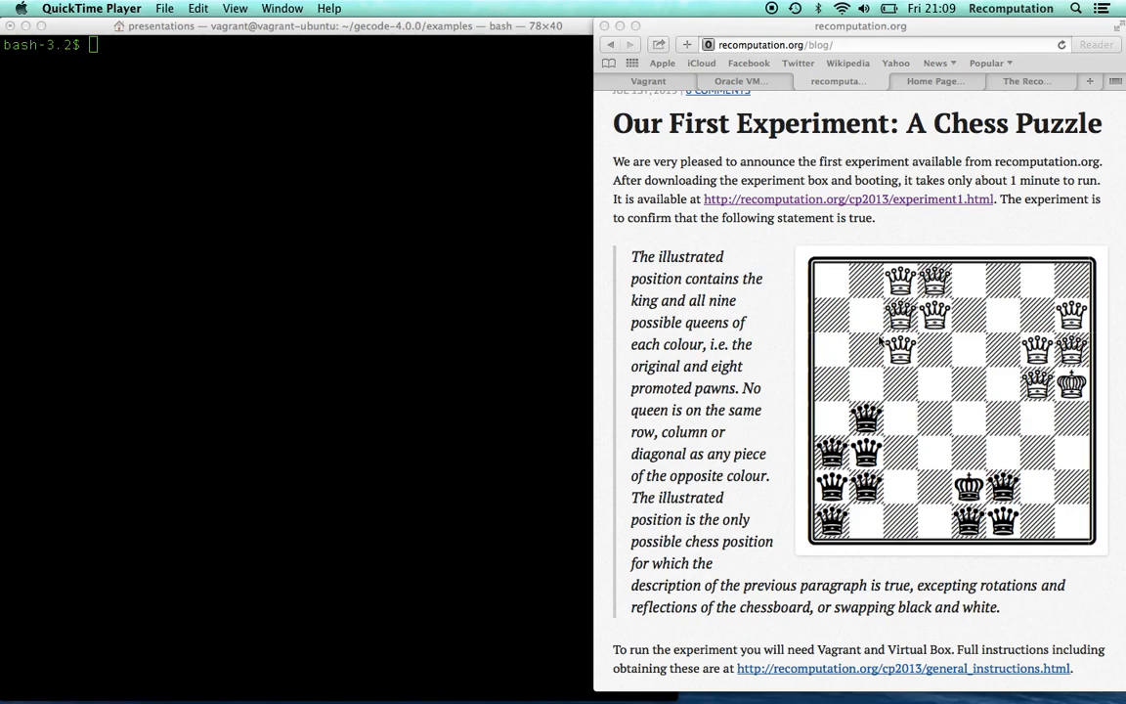
{"action": "mouse_move", "coordinate": [967, 500]}
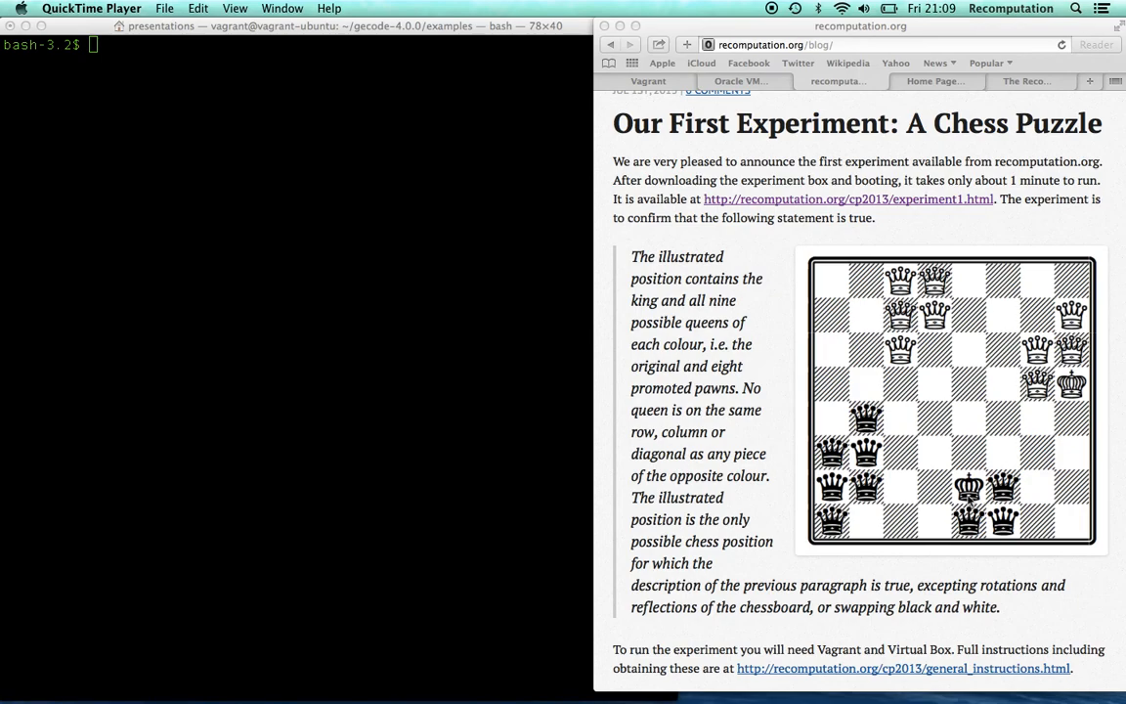
{"action": "mouse_move", "coordinate": [815, 258]}
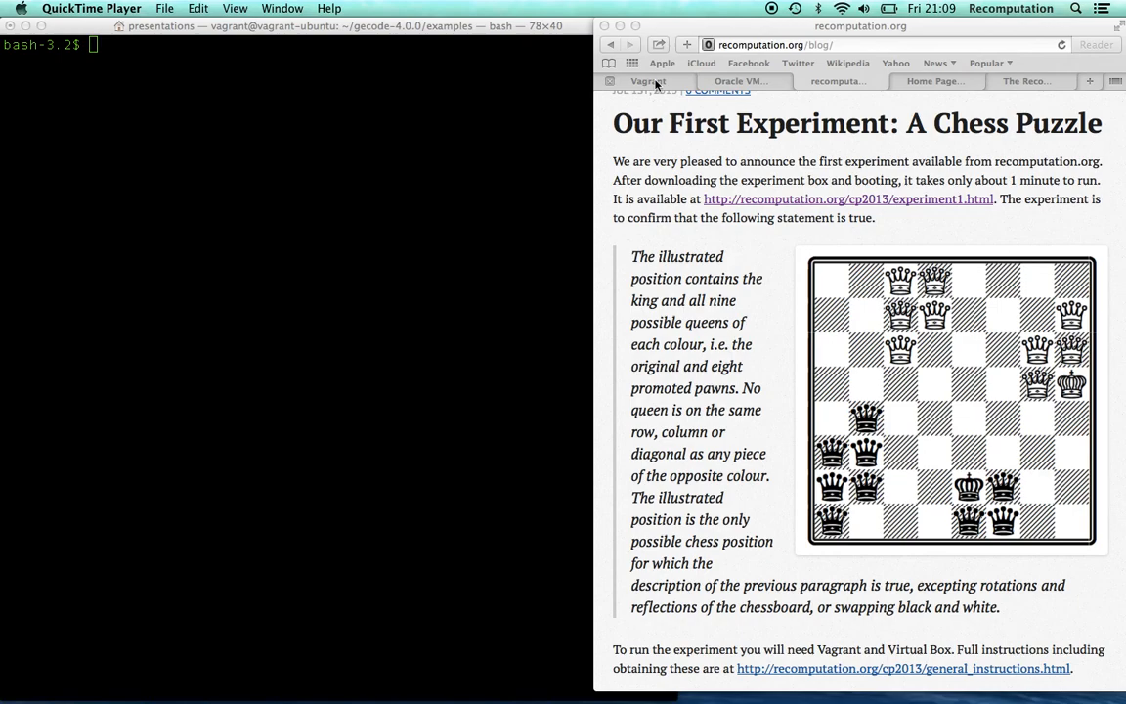
{"action": "left_click", "coordinate": [647, 82]}
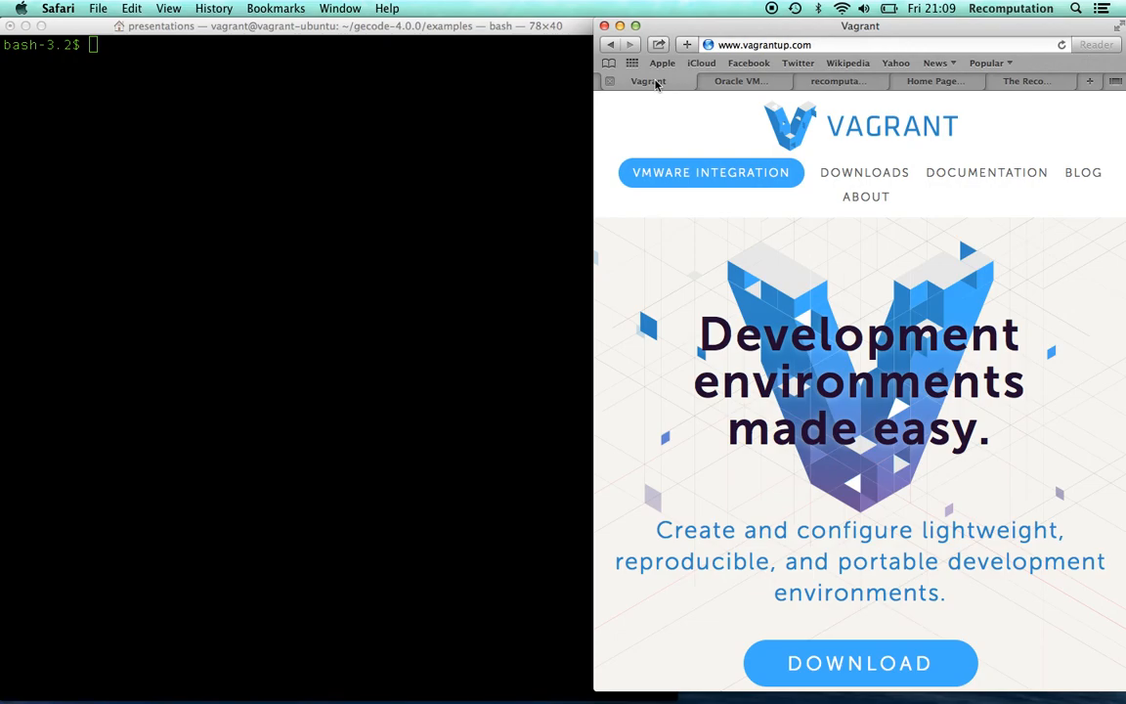
{"action": "mouse_move", "coordinate": [711, 137]}
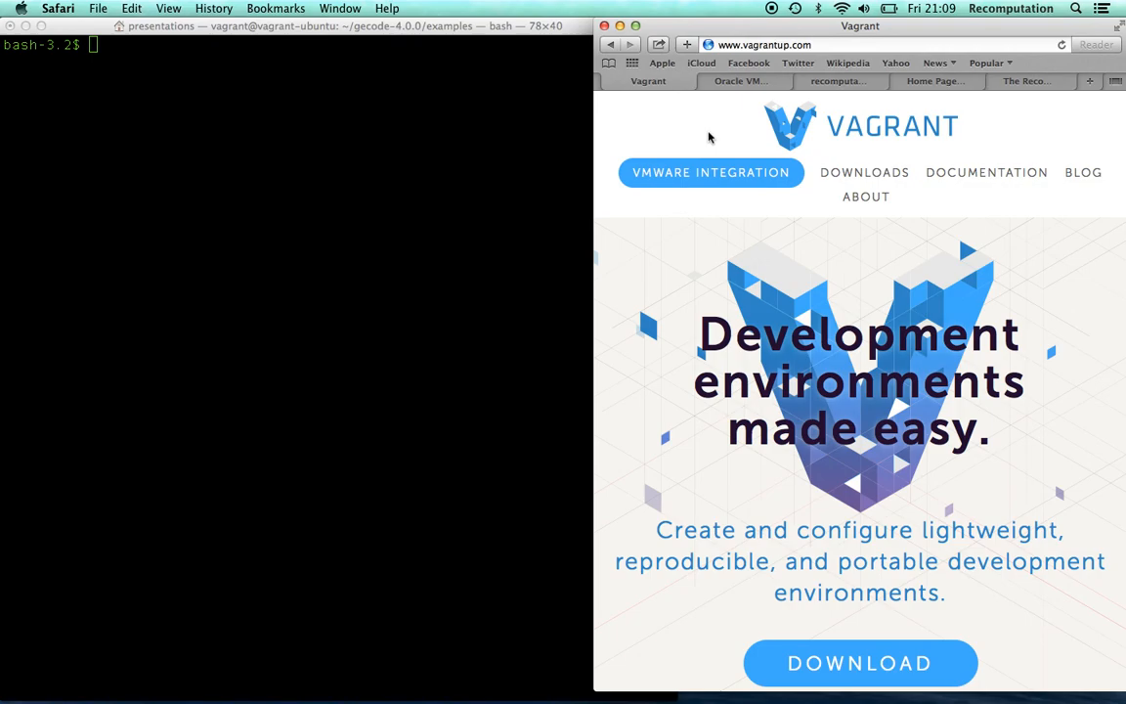
{"action": "scroll", "scroll_direction": "down", "scroll_amount": 3}
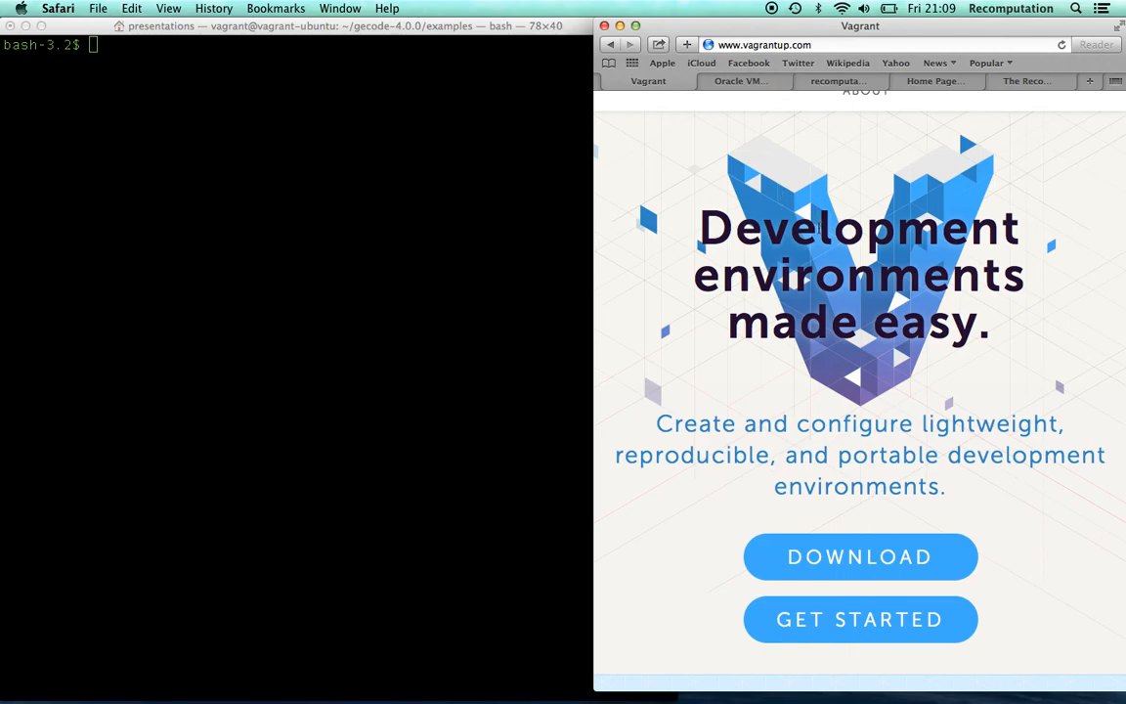
{"action": "left_click", "coordinate": [738, 82]}
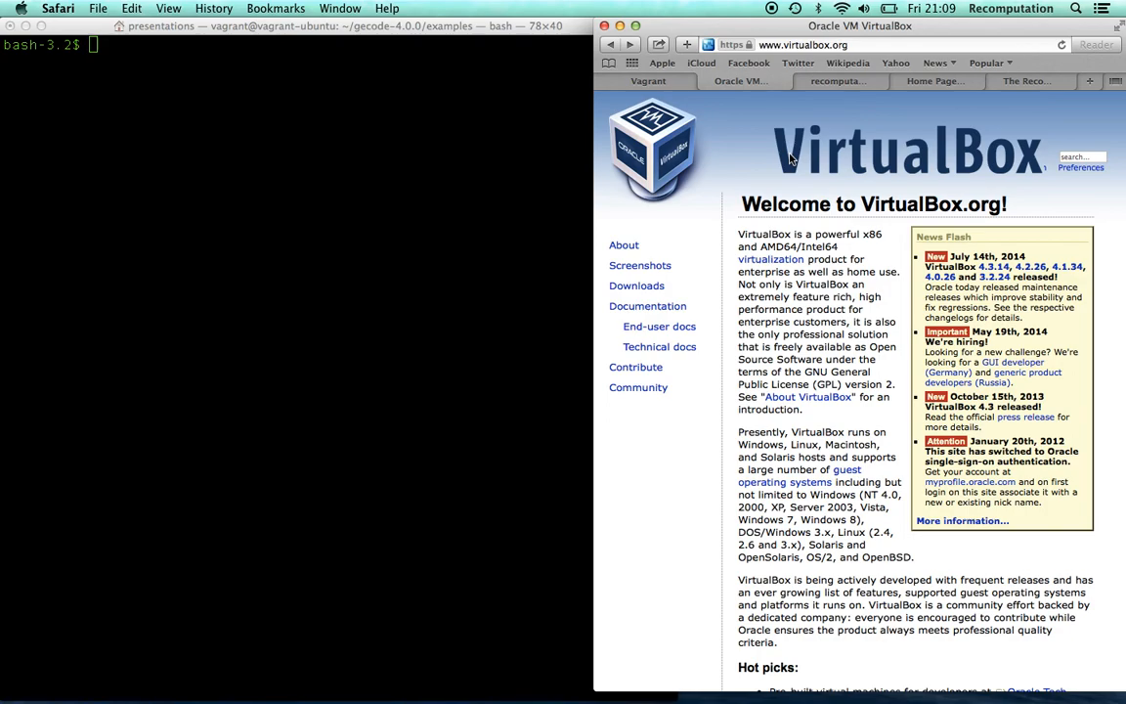
{"action": "mouse_move", "coordinate": [792, 126]}
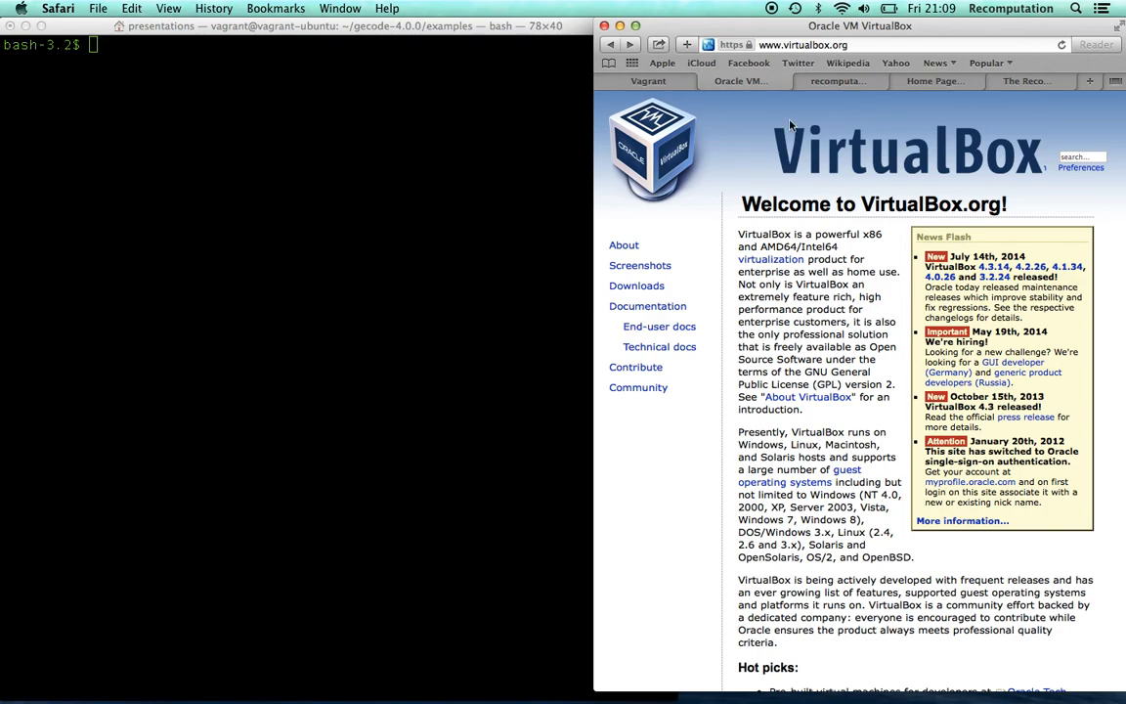
{"action": "mouse_move", "coordinate": [833, 121]}
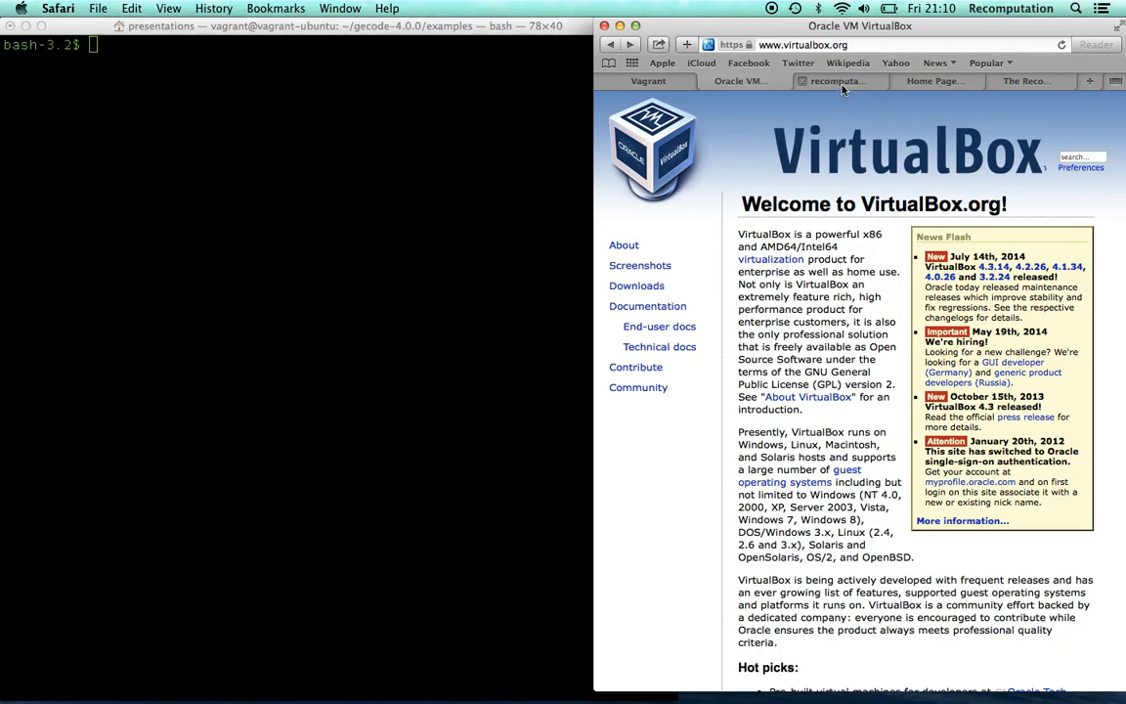
Step: Return to the chess puzzle blog post, follow it to the experiment page's Quick Instructions and select the first setup command
{"action": "left_click", "coordinate": [837, 82]}
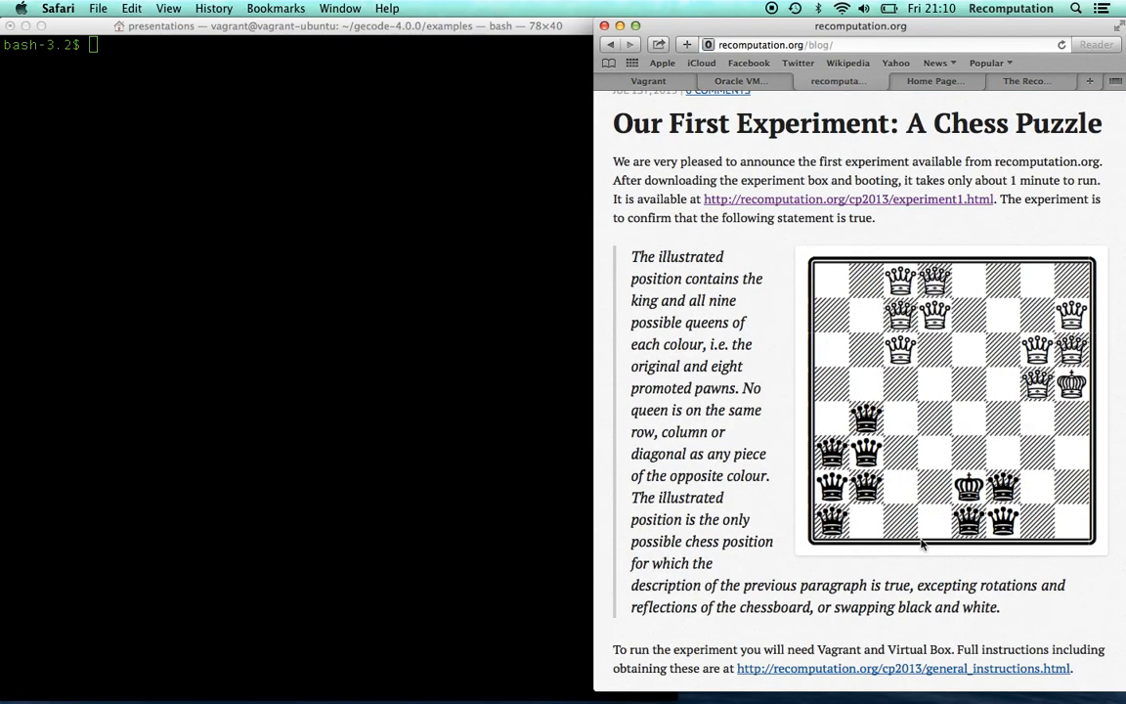
{"action": "mouse_move", "coordinate": [844, 269]}
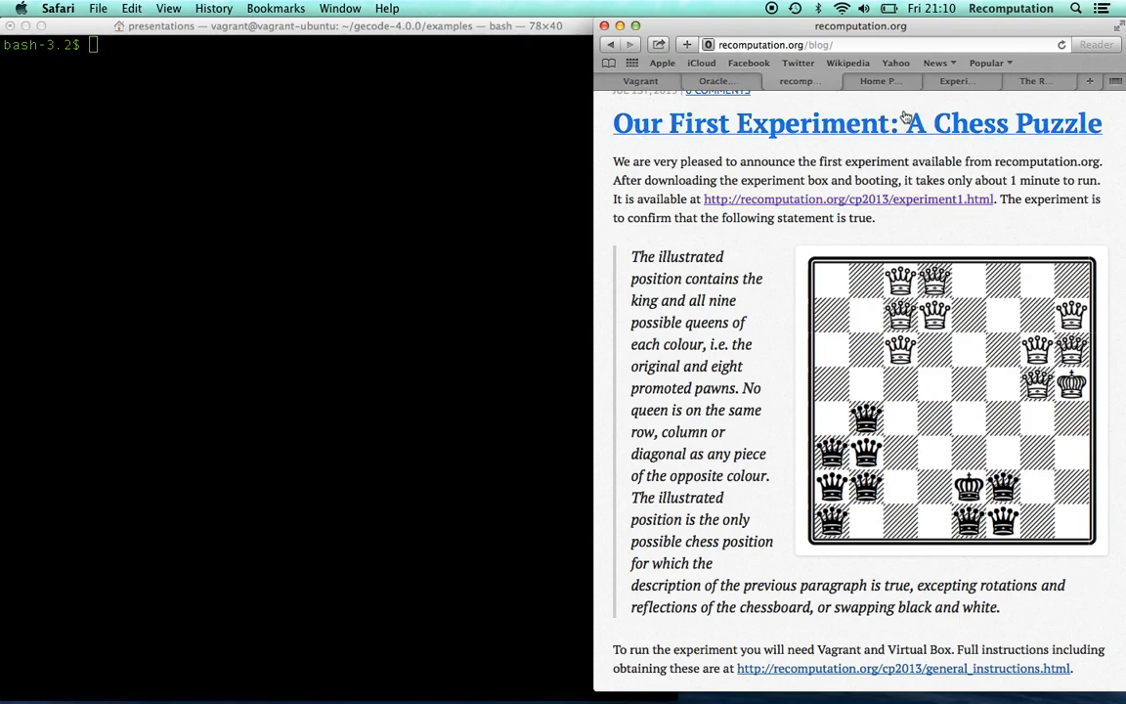
{"action": "left_click", "coordinate": [848, 200]}
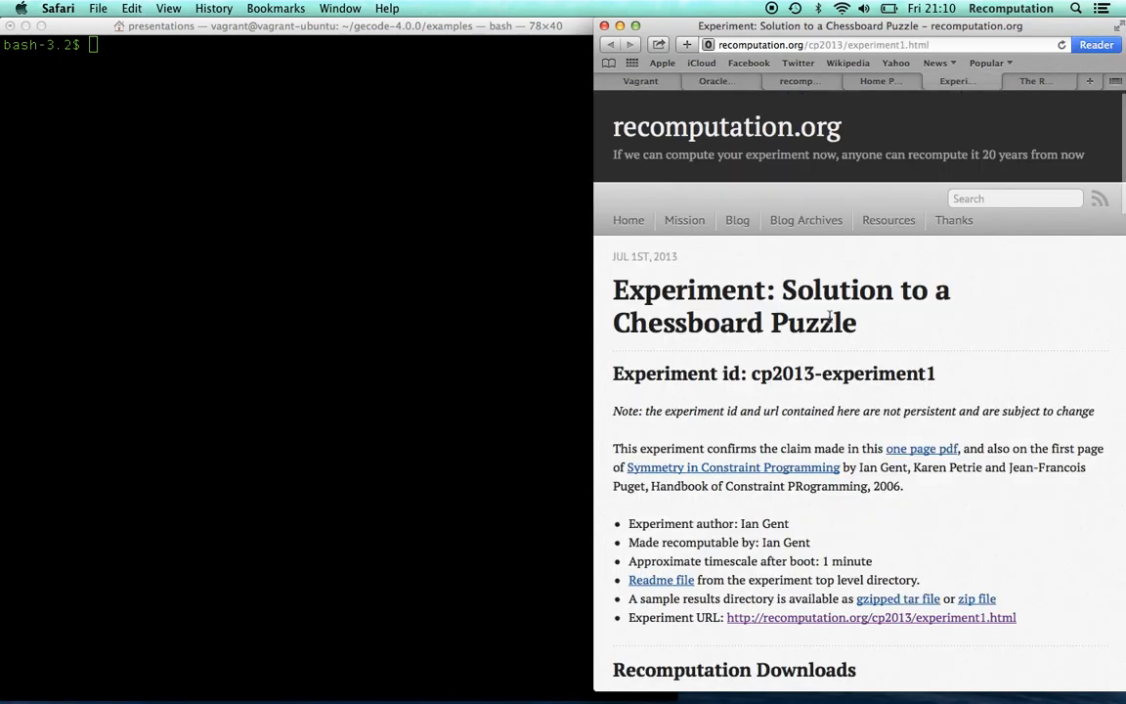
{"action": "scroll", "scroll_direction": "down", "scroll_amount": 3}
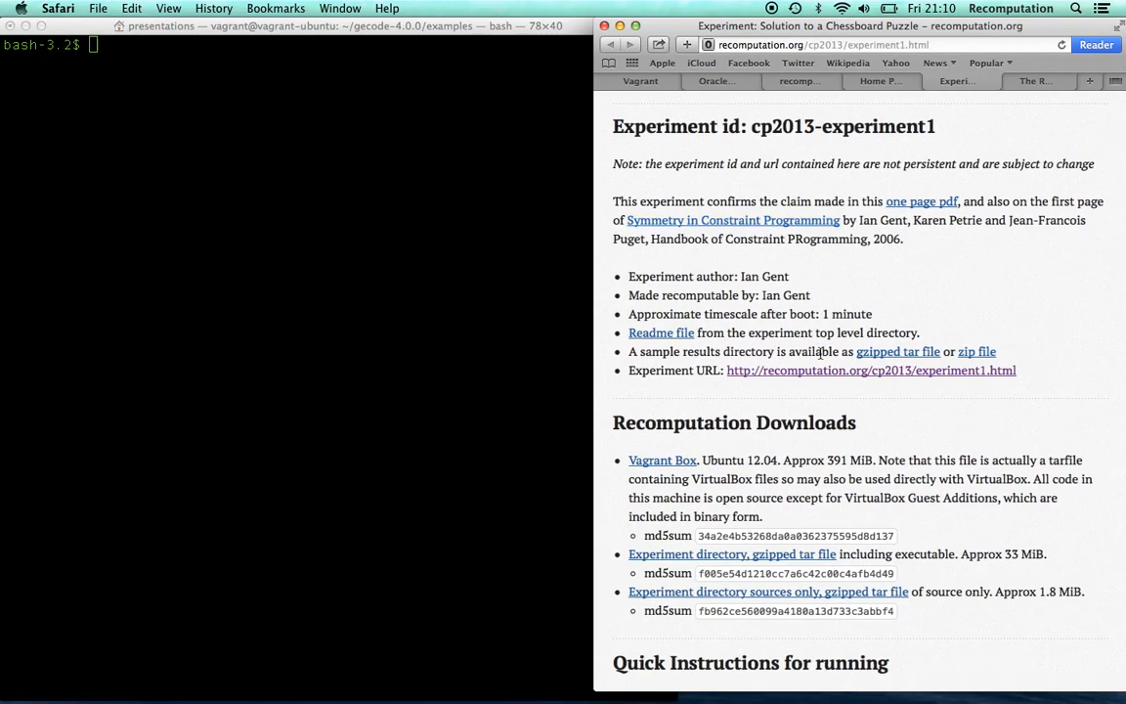
{"action": "scroll", "scroll_direction": "down", "scroll_amount": 3}
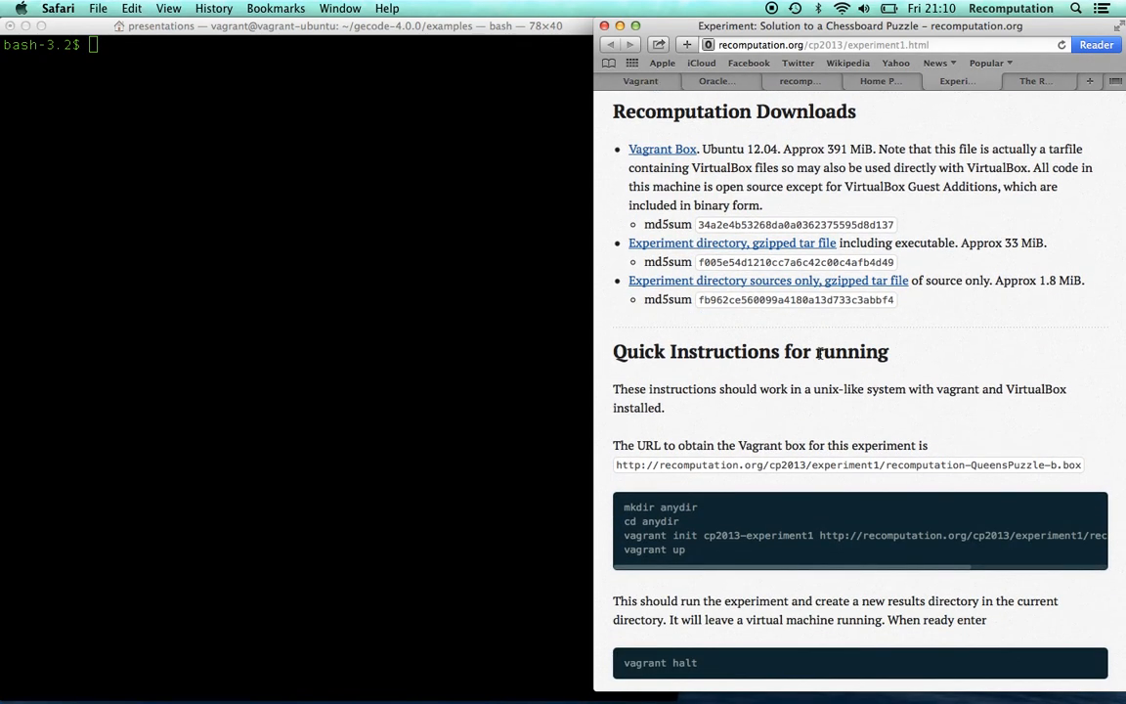
{"action": "scroll", "scroll_direction": "down", "scroll_amount": 3}
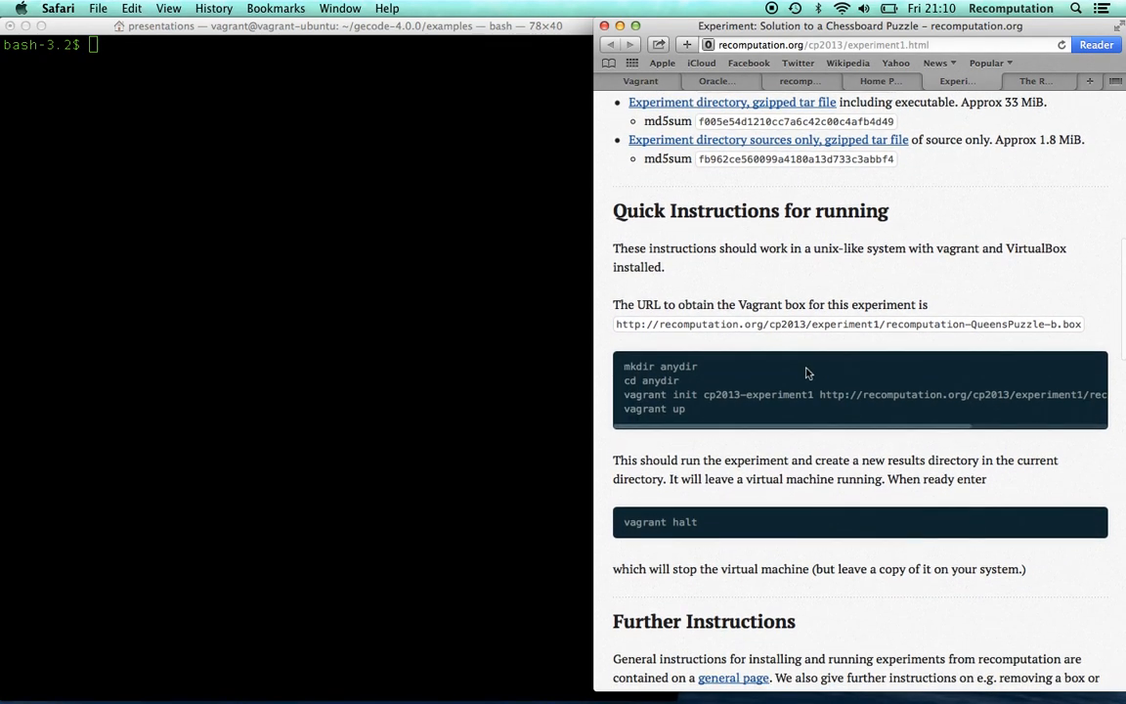
{"action": "double_click", "coordinate": [656, 379]}
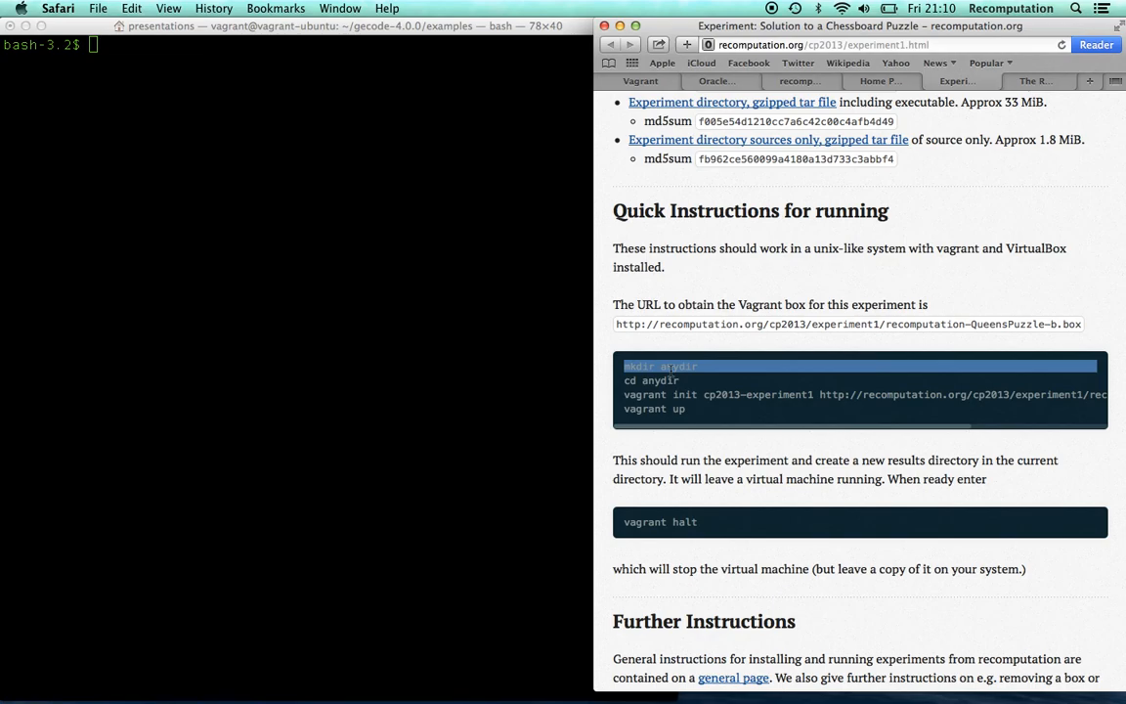
Step: Make and enter the anydir directory, then vagrant init the cp2013-experiment1 box to create a Vagrantfile
{"action": "left_click", "coordinate": [342, 293]}
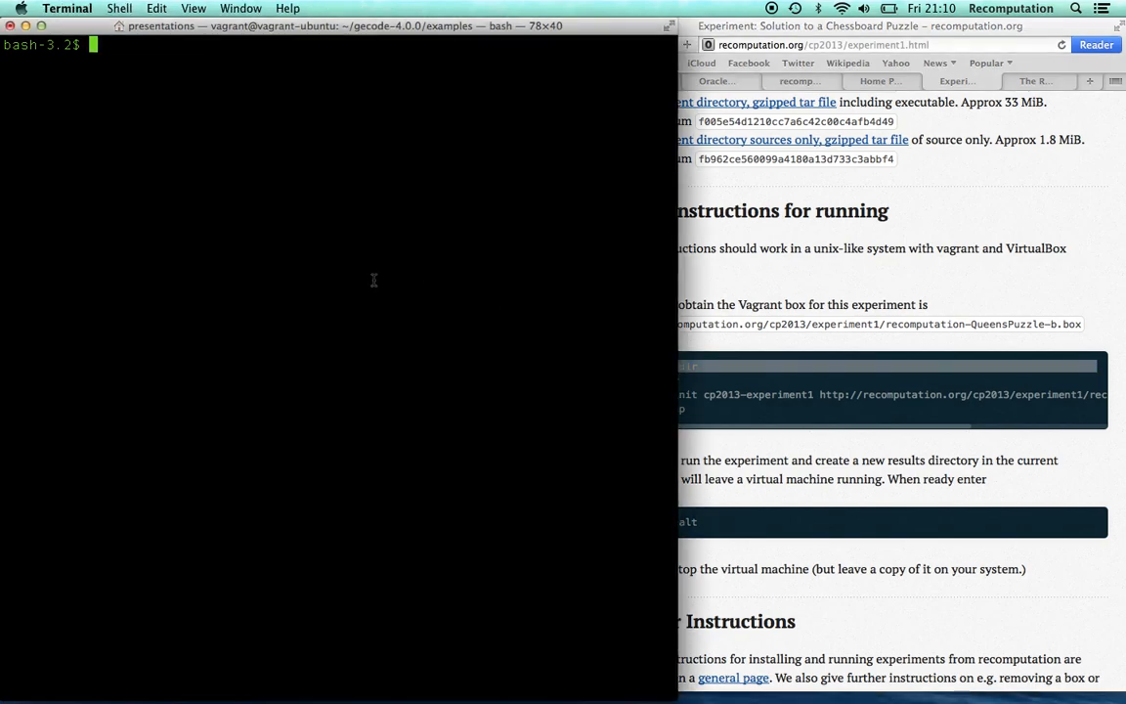
{"action": "type", "text": "mkd"}
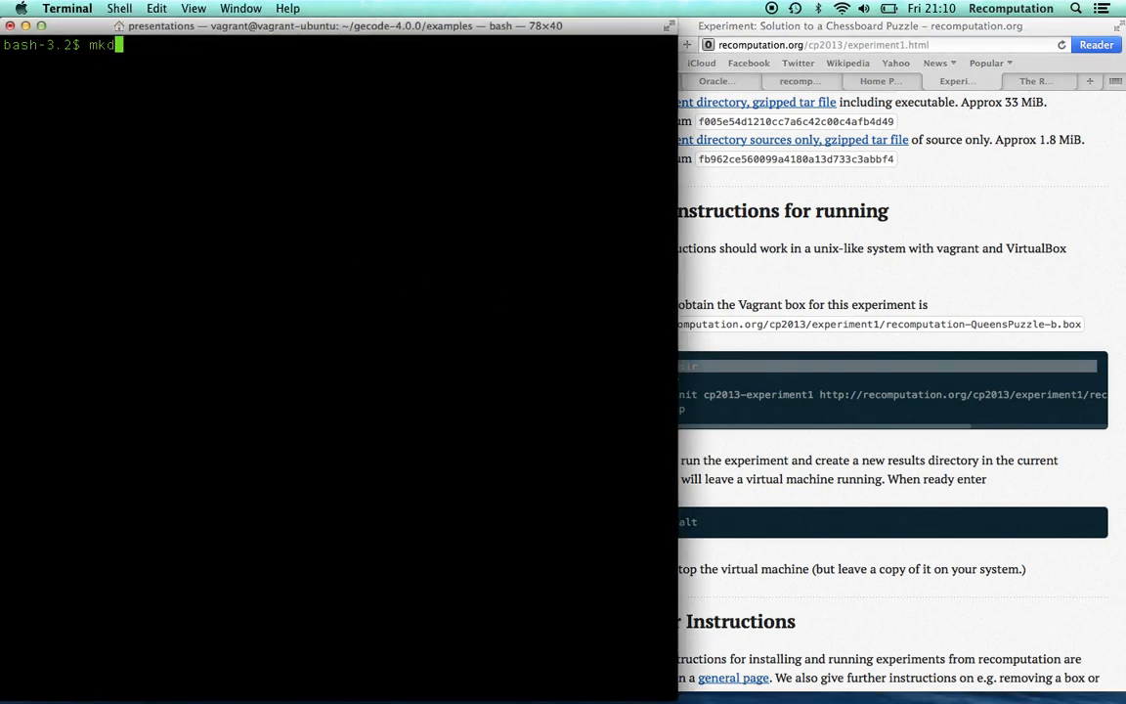
{"action": "key", "text": "Return"}
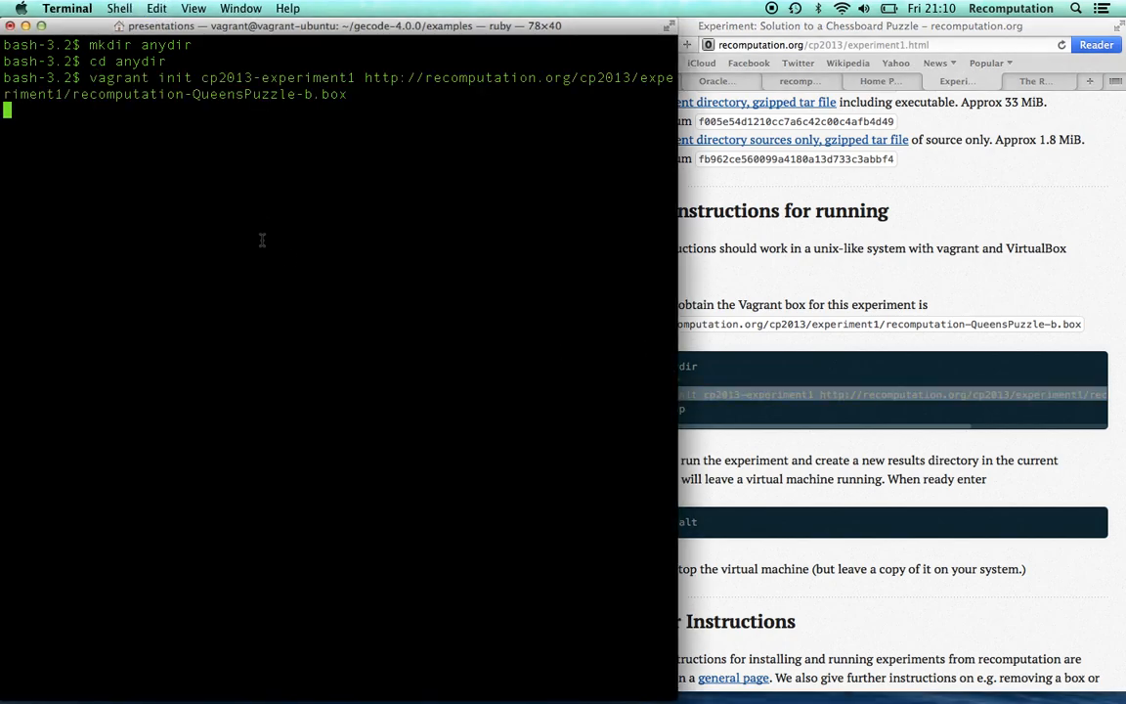
{"action": "key", "text": "Return"}
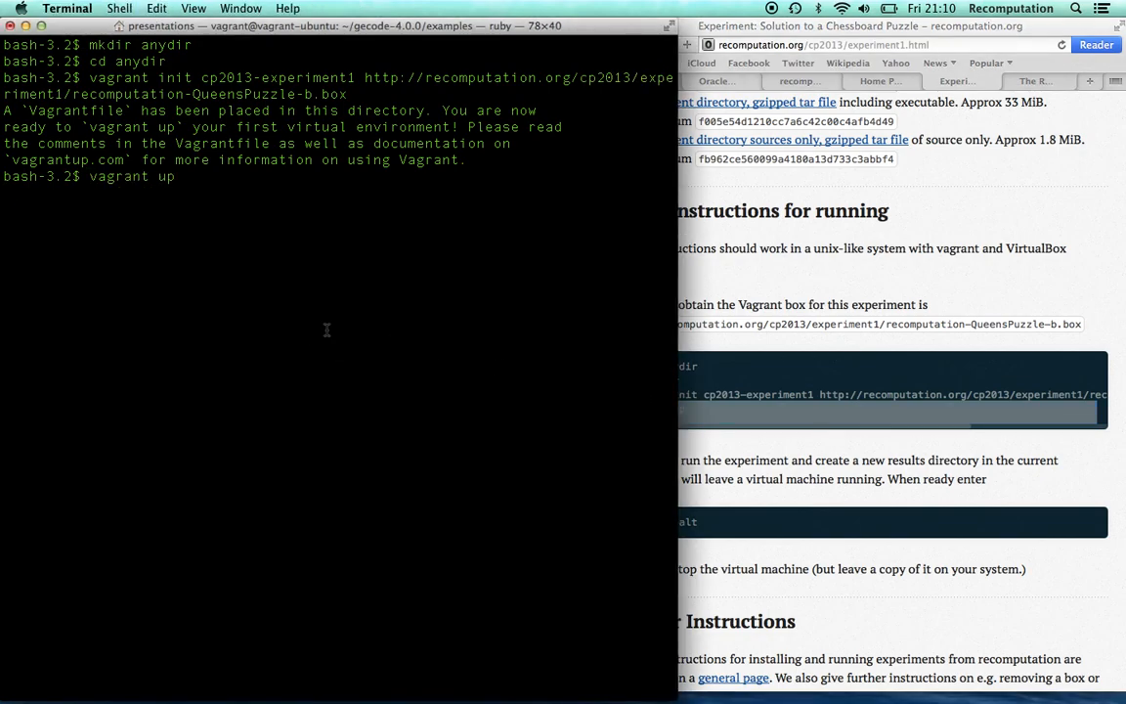
Step: Run vagrant up so the cp2013-experiment1 box starts downloading
{"action": "key", "text": "Return"}
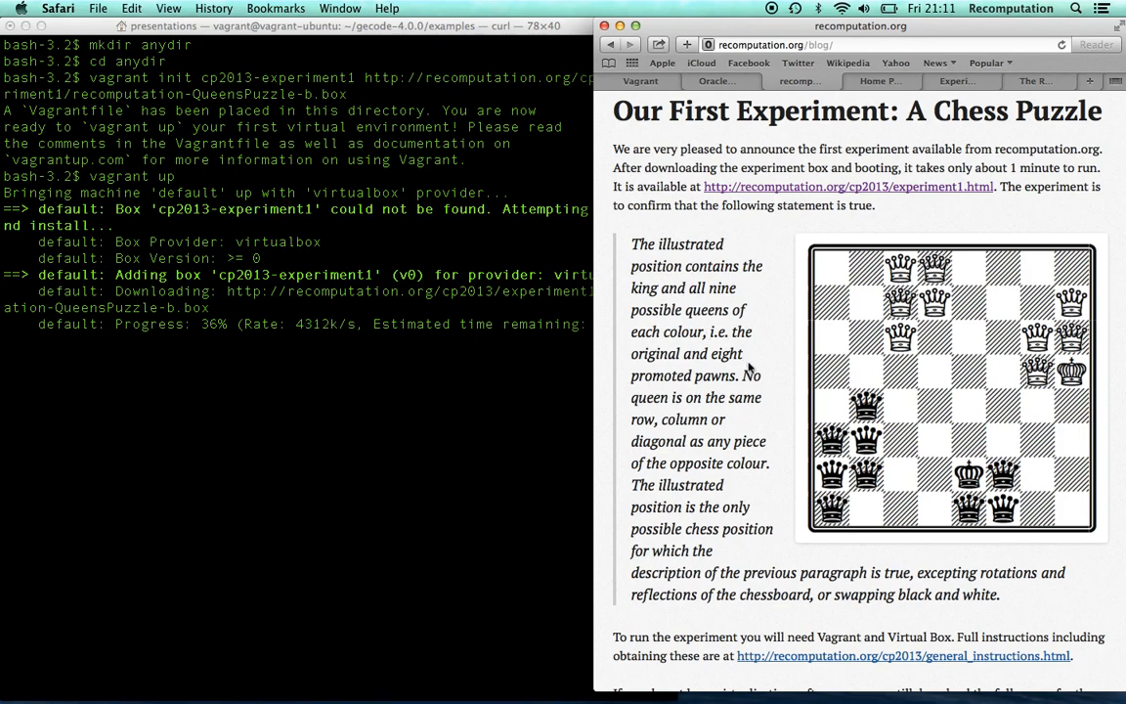
Step: Select the blog sentence stating no queen shares a row, column or diagonal with an opposite-colour piece
{"action": "left_click_drag", "start_coordinate": [751, 375], "coordinate": [766, 441]}
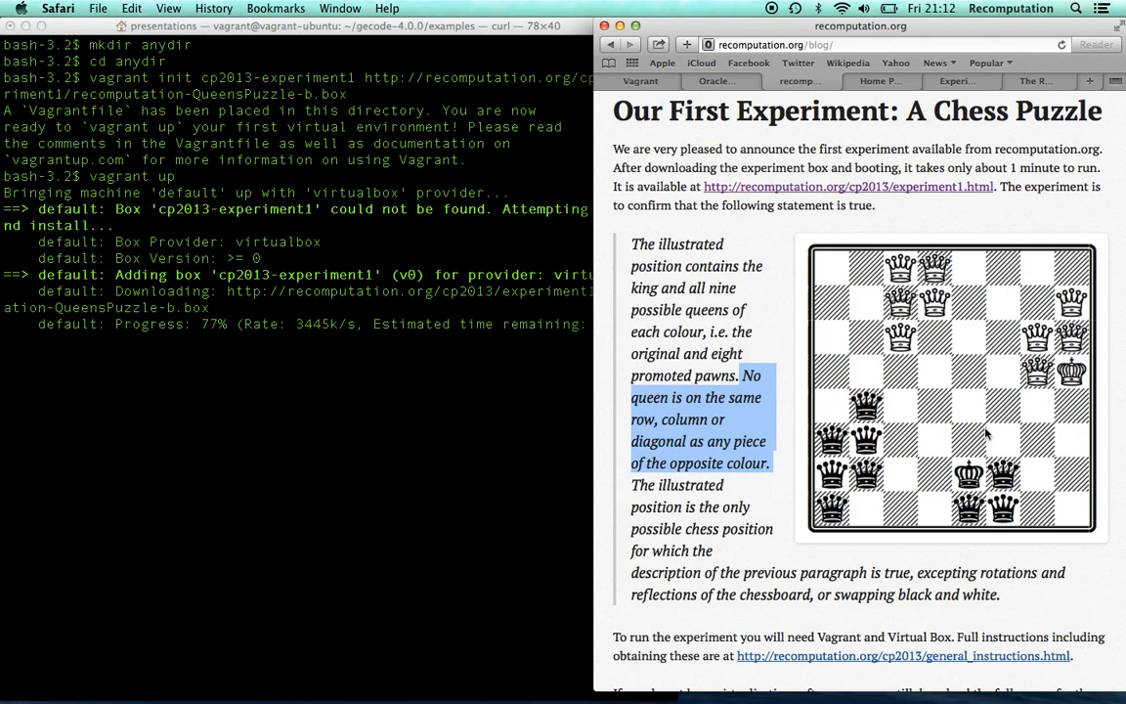
{"action": "scroll", "scroll_direction": "down", "scroll_amount": 3}
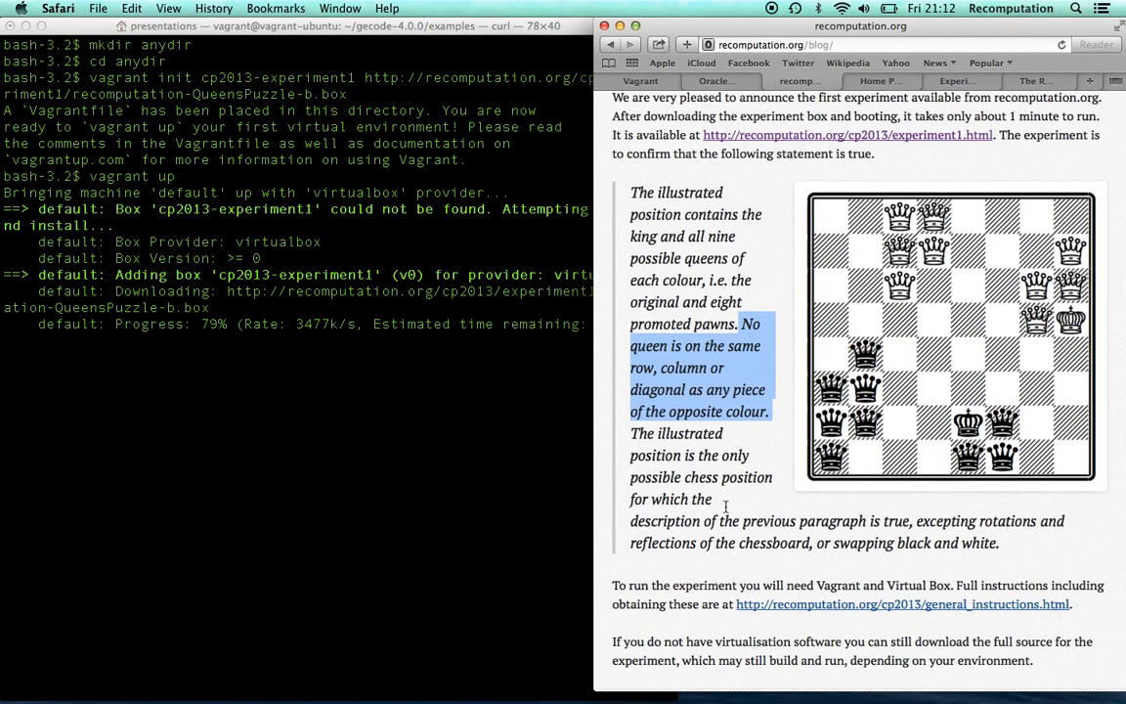
Step: Wait while vagrant up adds the box, boots the VM and mounts the shared folders
{"action": "scroll", "scroll_direction": "down", "scroll_amount": 3}
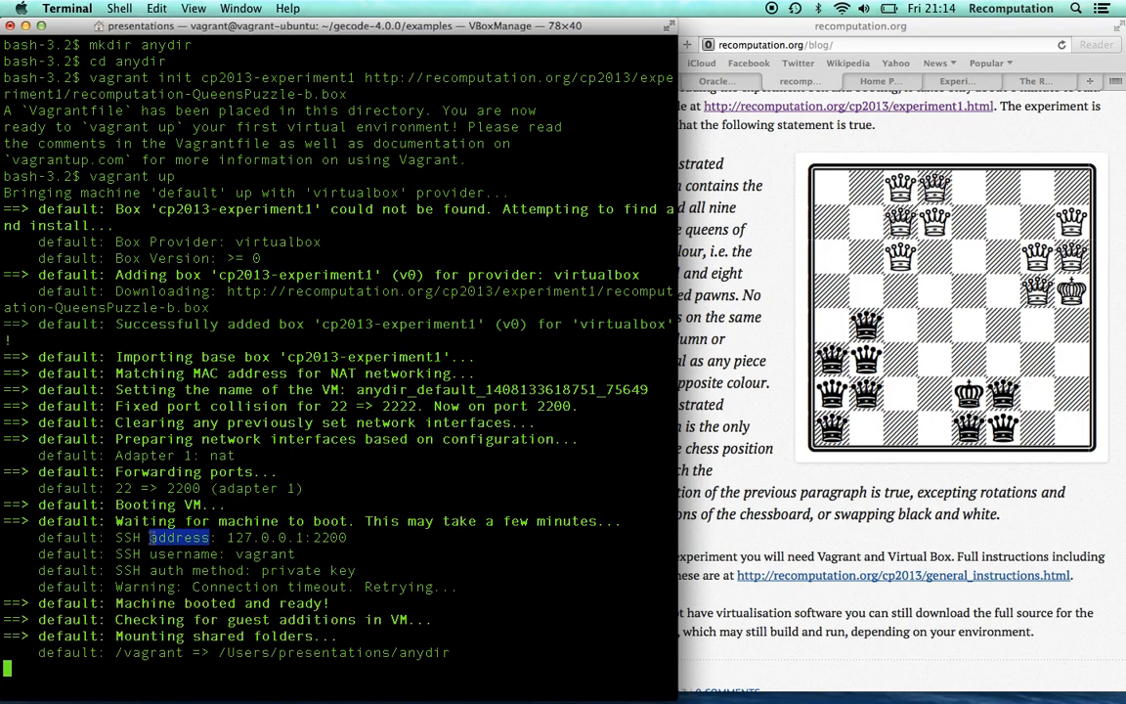
Step: Scroll through the recompute-vagrant.sh output, selecting the eight-white-queen boards, down to the solution summary and a cleared prompt
{"action": "scroll", "scroll_direction": "down", "scroll_amount": 3}
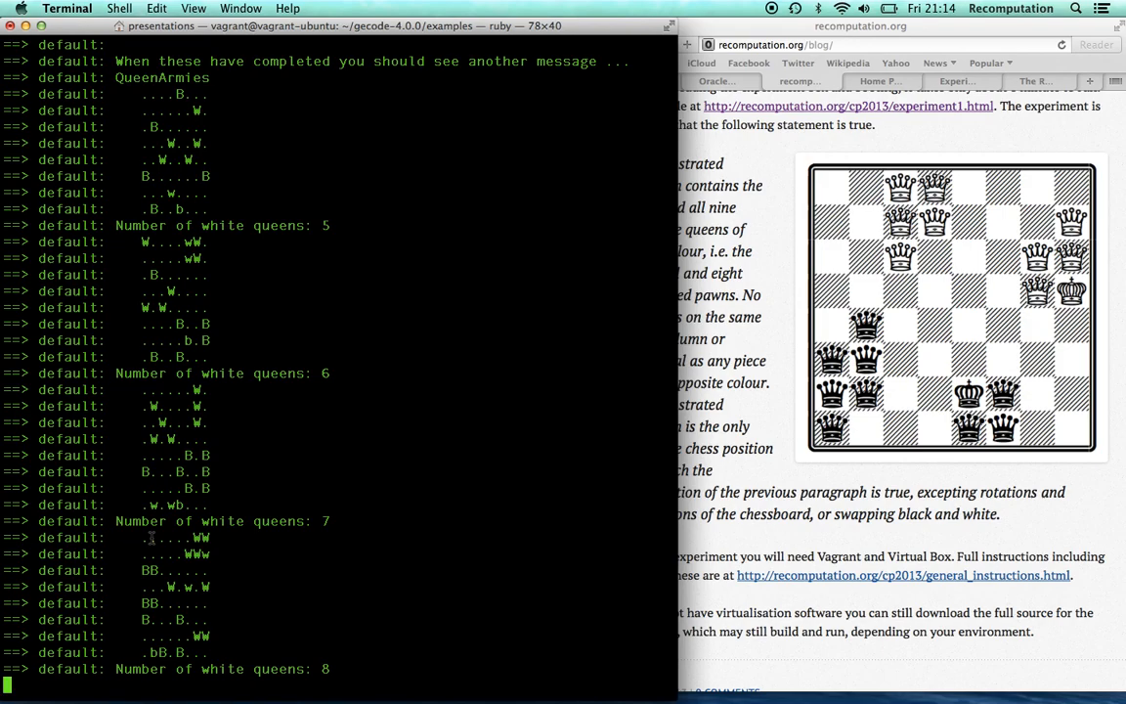
{"action": "mouse_move", "coordinate": [109, 508]}
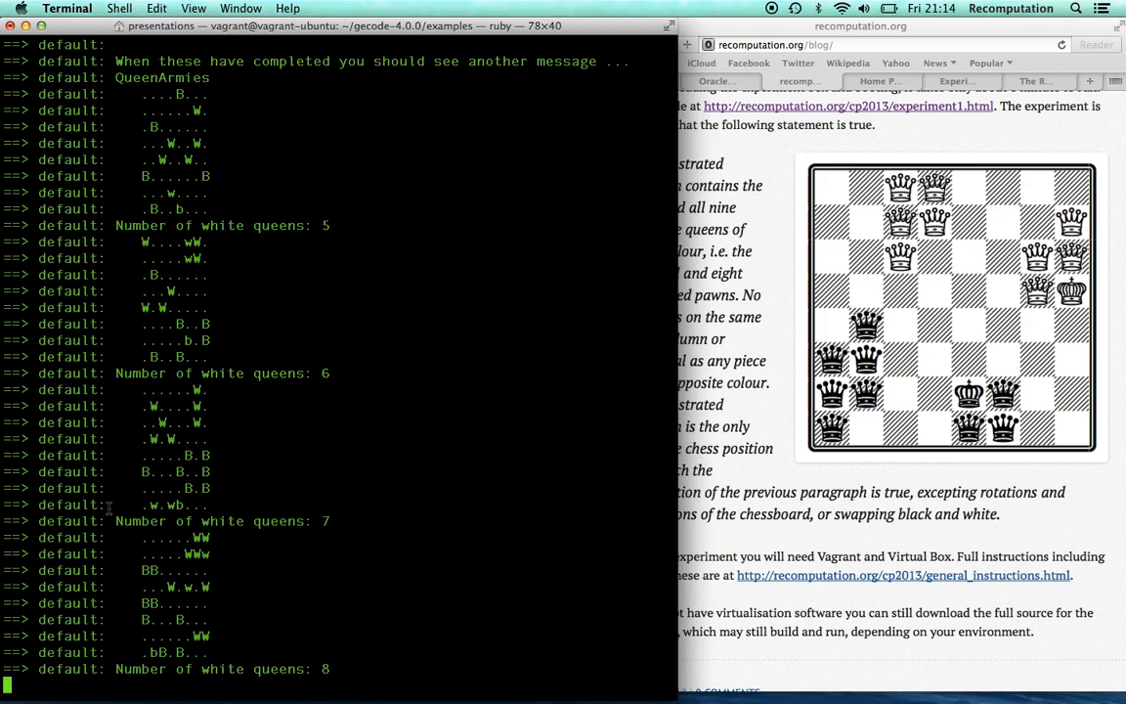
{"action": "scroll", "scroll_direction": "down", "scroll_amount": 3}
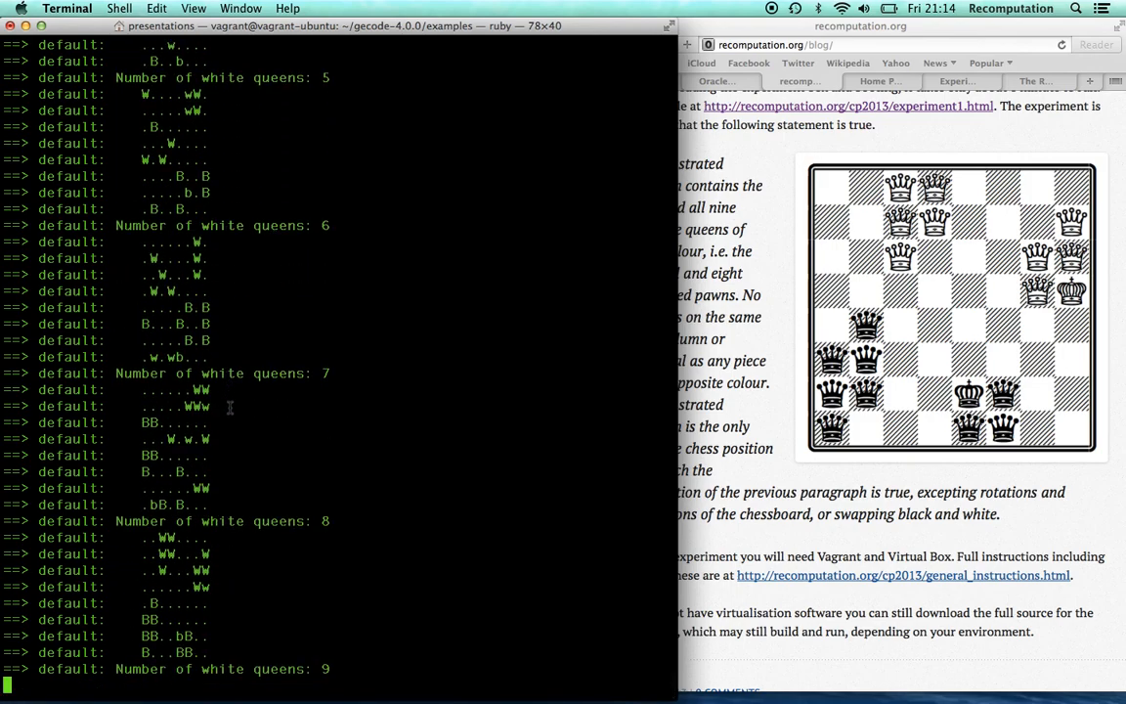
{"action": "left_click_drag", "start_coordinate": [231, 389], "coordinate": [258, 453]}
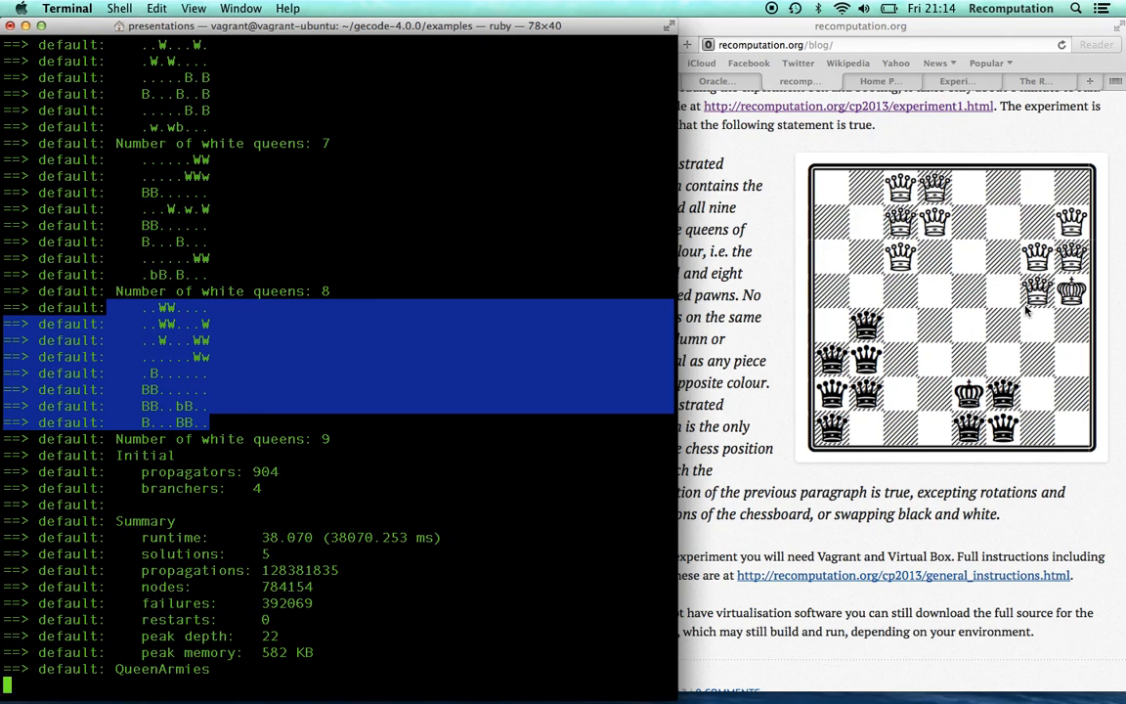
{"action": "scroll", "scroll_direction": "down", "scroll_amount": 3}
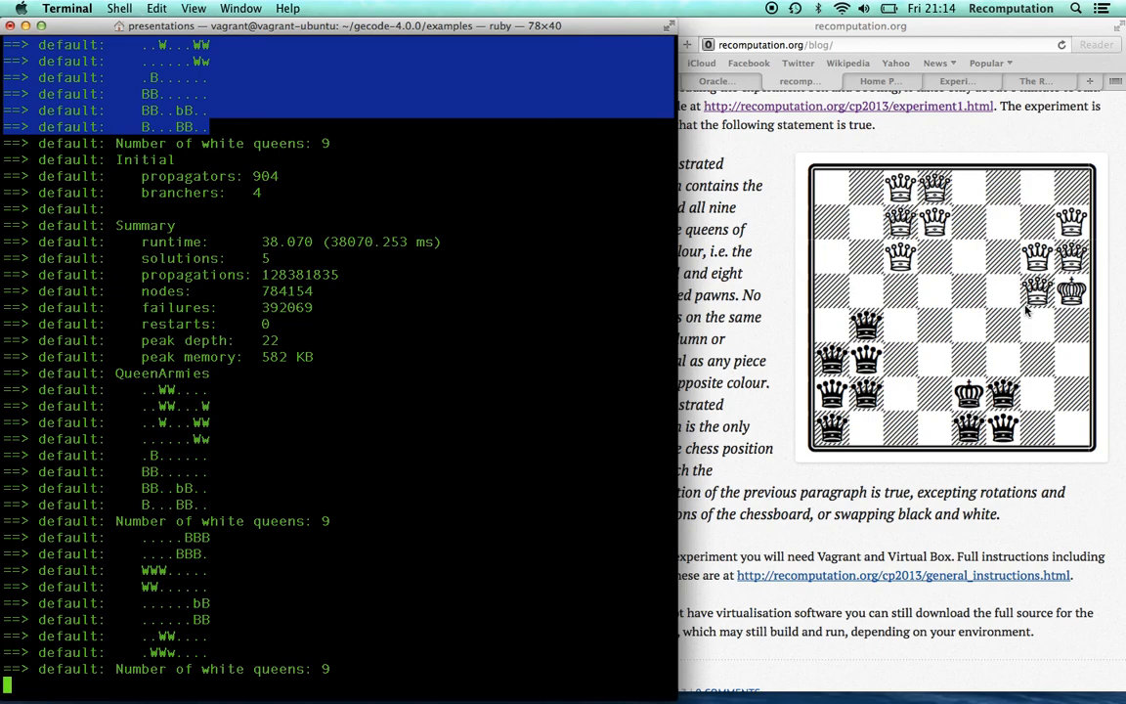
{"action": "scroll", "scroll_direction": "down", "scroll_amount": 3}
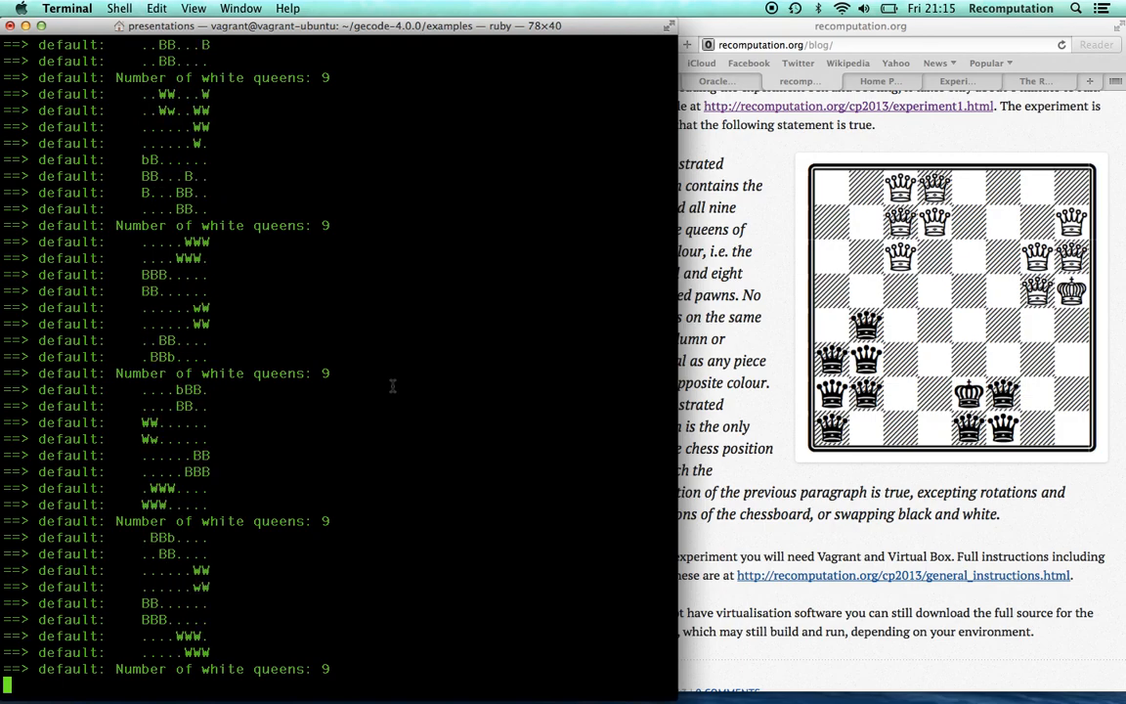
{"action": "scroll", "scroll_direction": "down", "scroll_amount": 3}
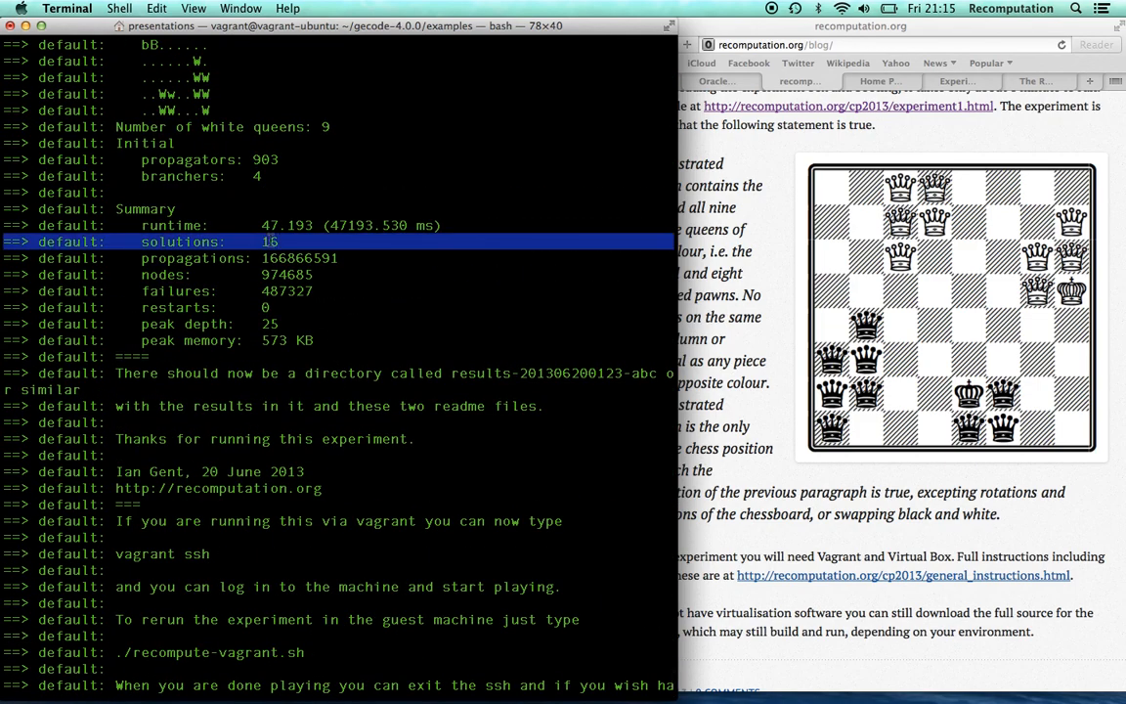
{"action": "scroll", "scroll_direction": "down", "scroll_amount": 3}
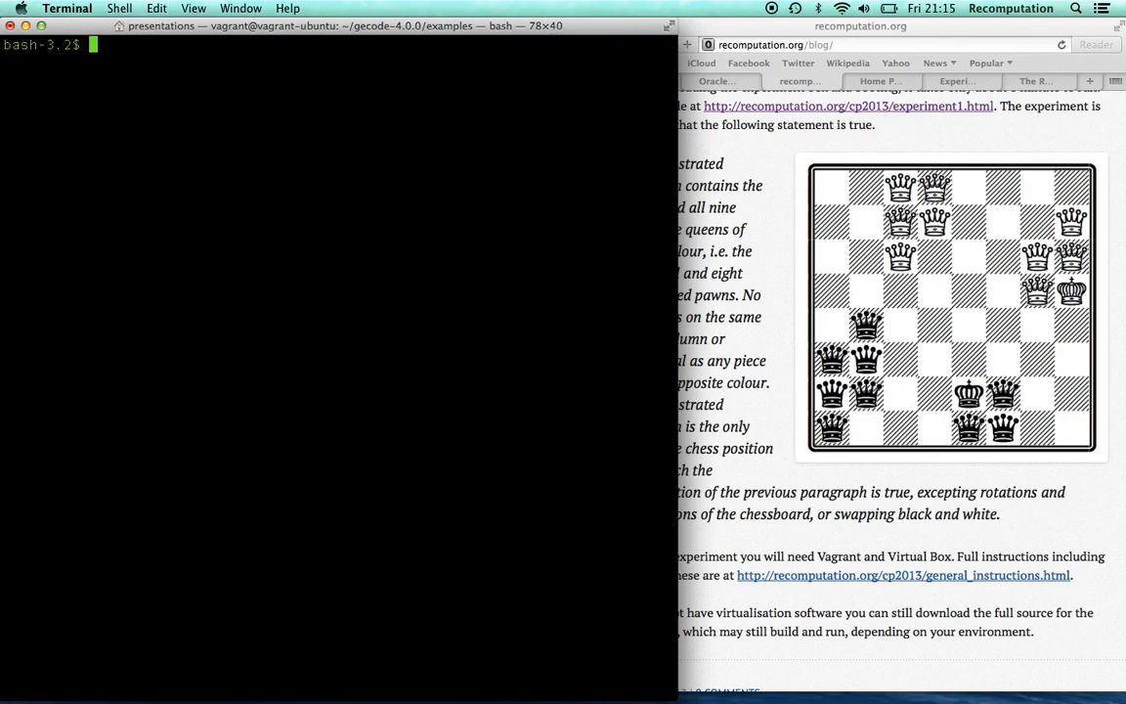
Step: Log in to the VM with vagrant ssh and list its home folder
{"action": "type", "text": "vagrant ssh"}
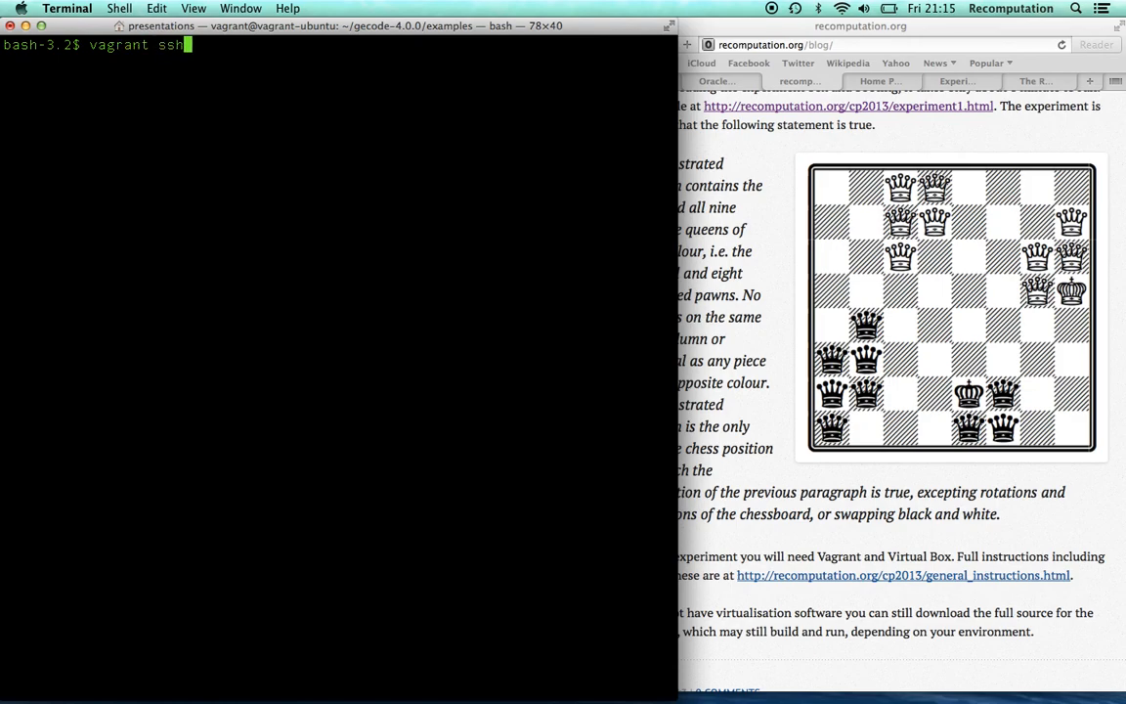
{"action": "key", "text": "Return"}
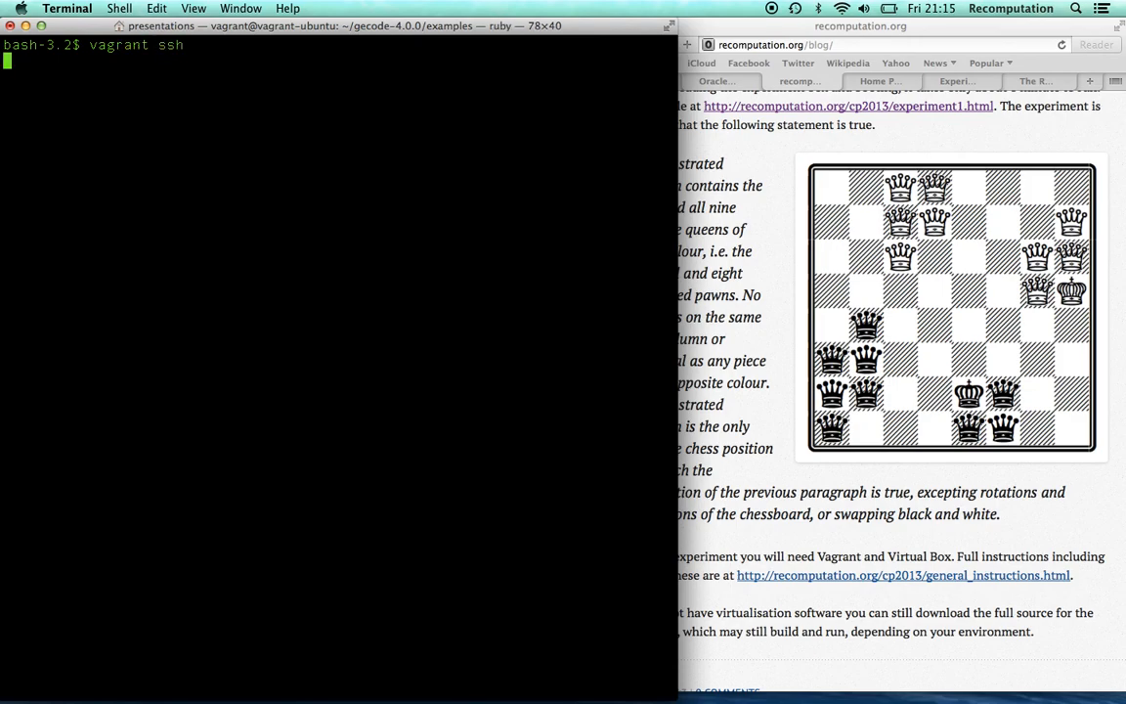
{"action": "key", "text": "Return"}
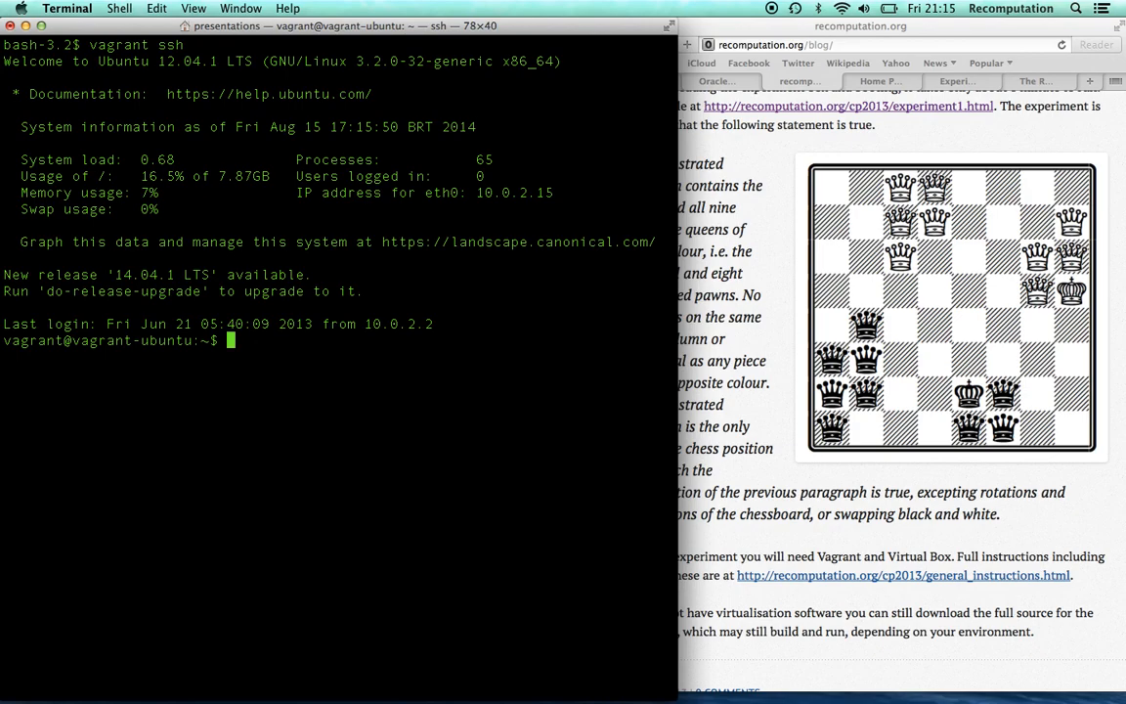
{"action": "type", "text": "ls"}
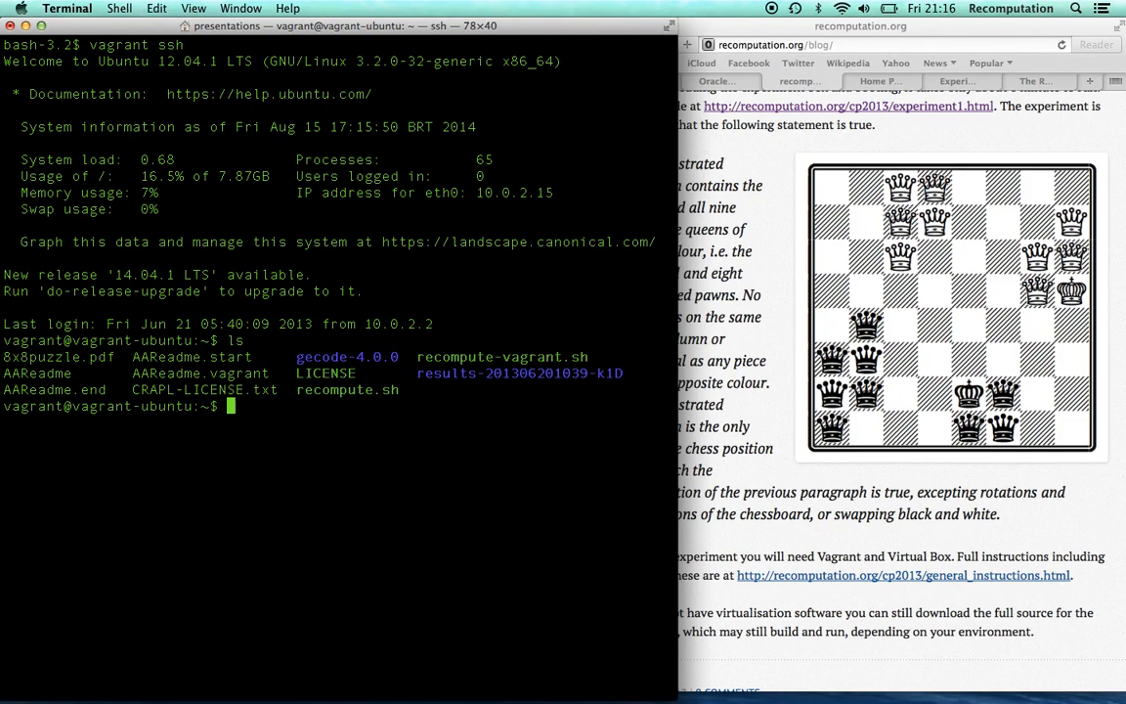
Step: Enter gecode-4.0.0/examples, list its sources and start a more queen-armies-fixed command
{"action": "type", "text": "cd gec"}
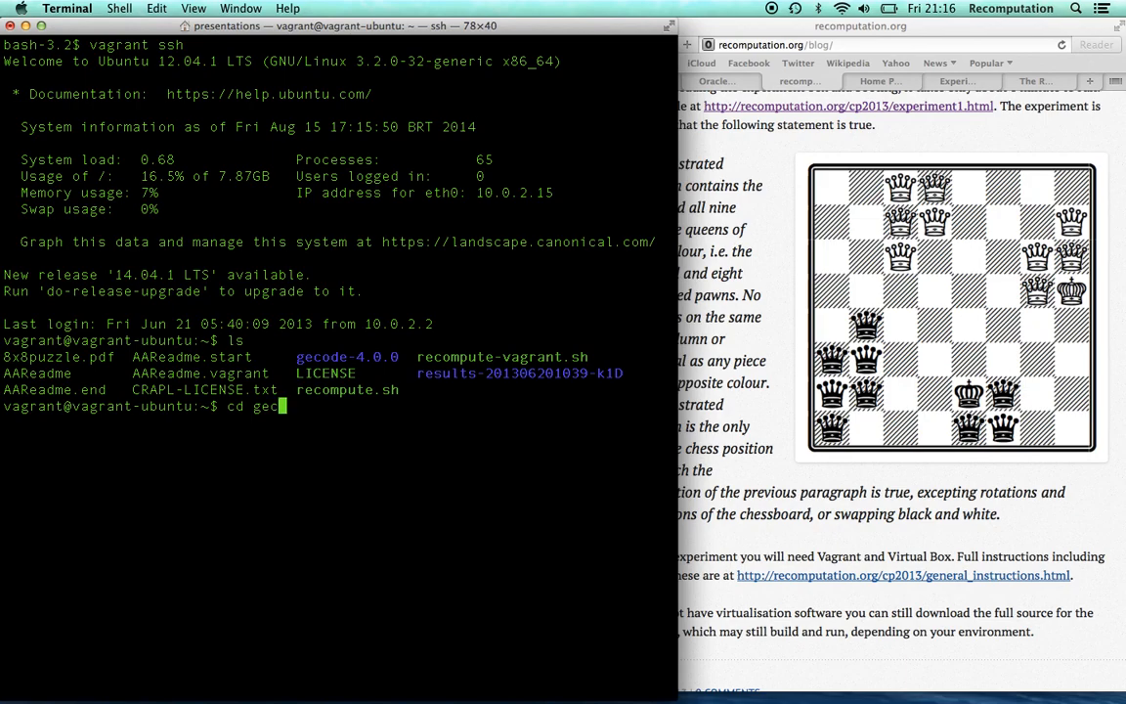
{"action": "type", "text": "ode-4"}
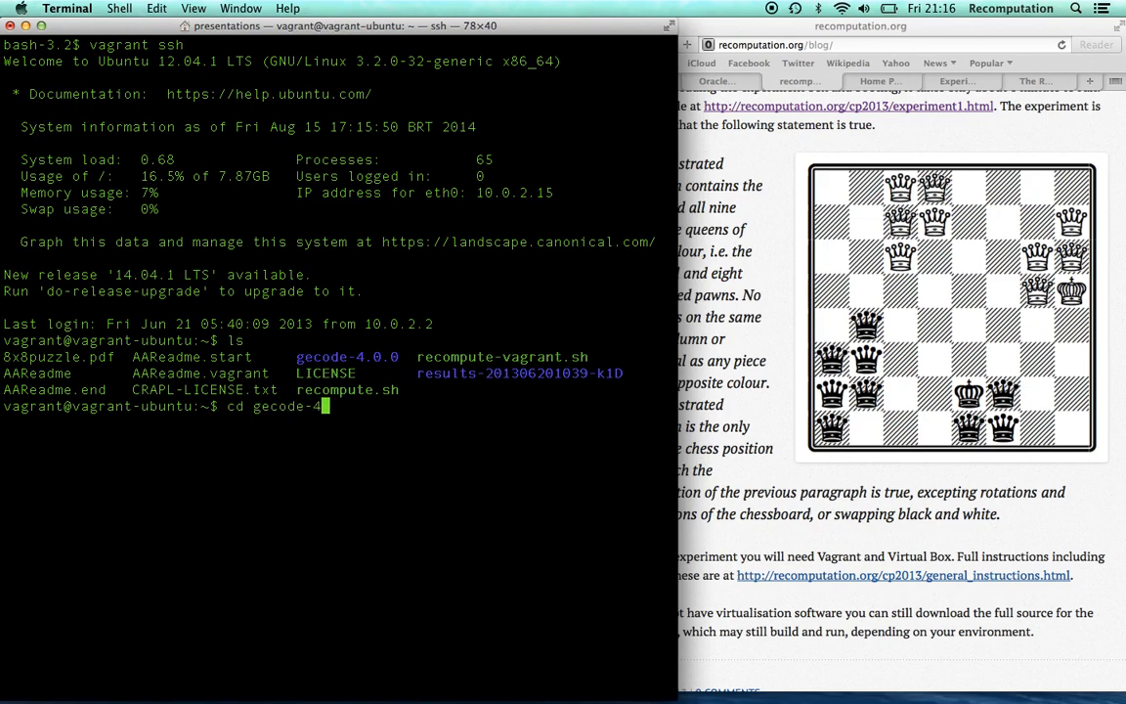
{"action": "key", "text": "Return"}
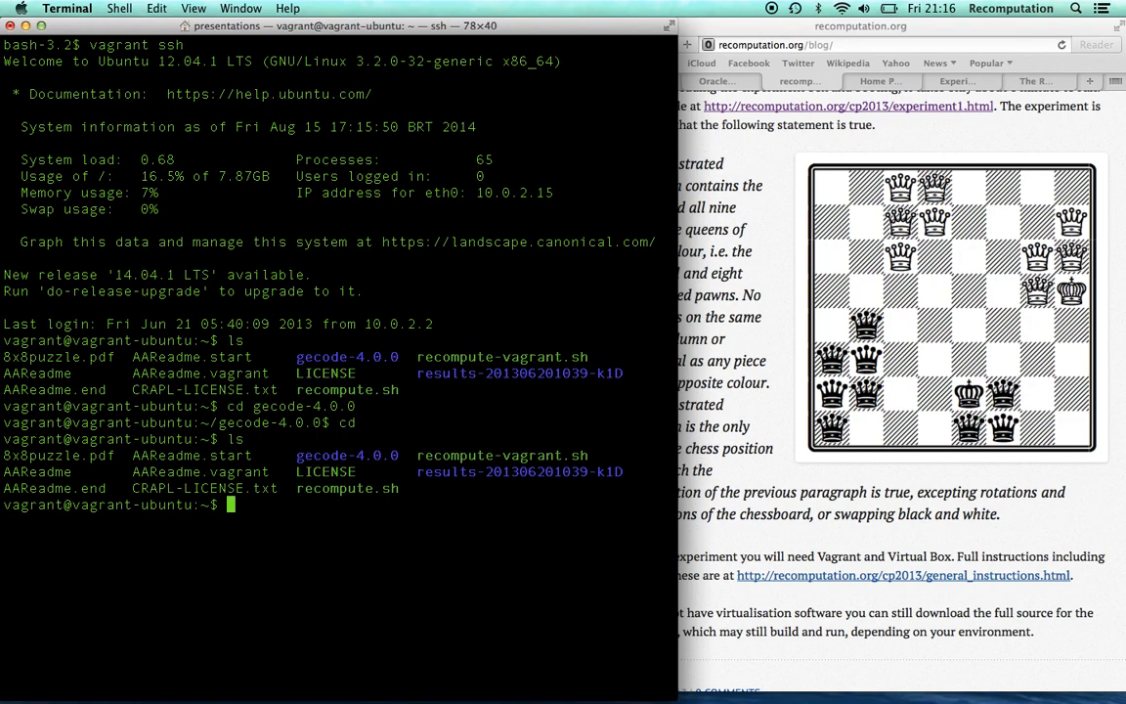
{"action": "type", "text": "cd examples"}
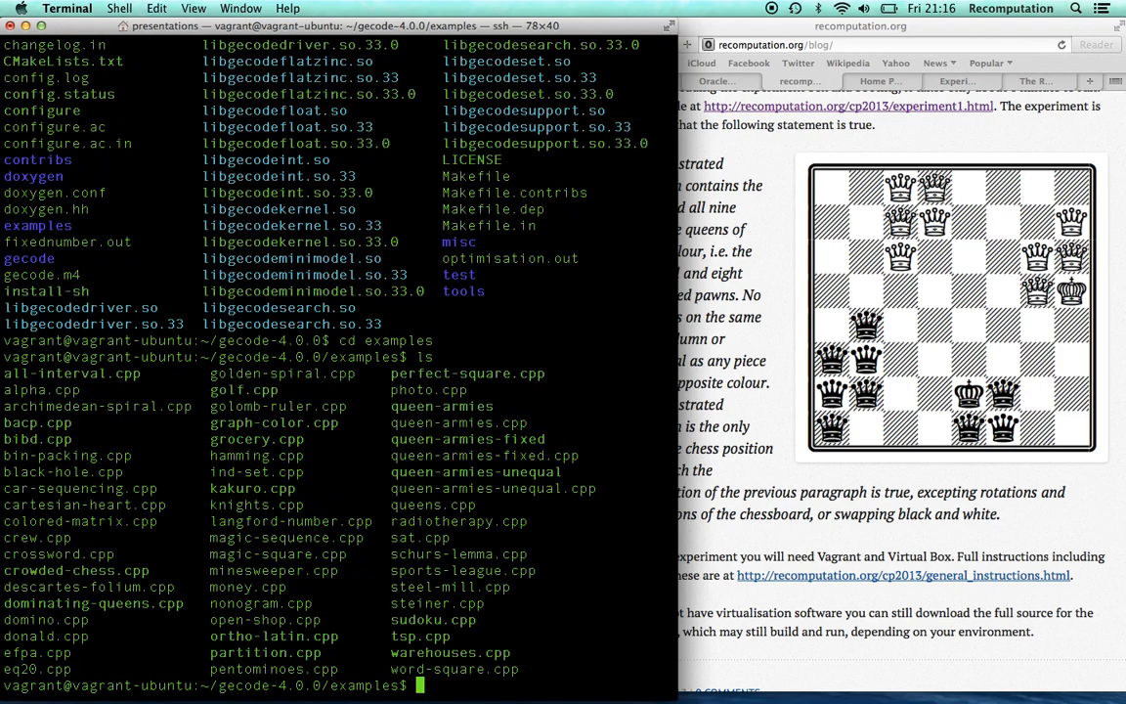
{"action": "type", "text": "more queen-armies-fixed"}
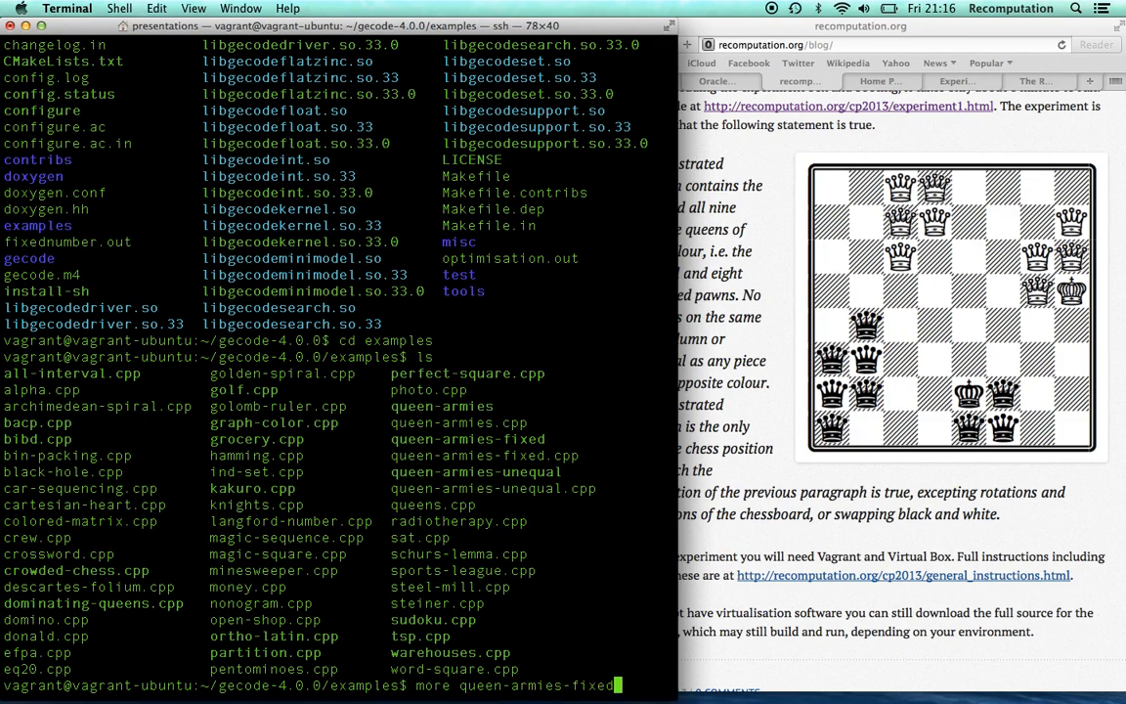
Step: Page through the queen-armies-fixed source, list the examples folder again and prepare to exit the VM
{"action": "key", "text": "Return"}
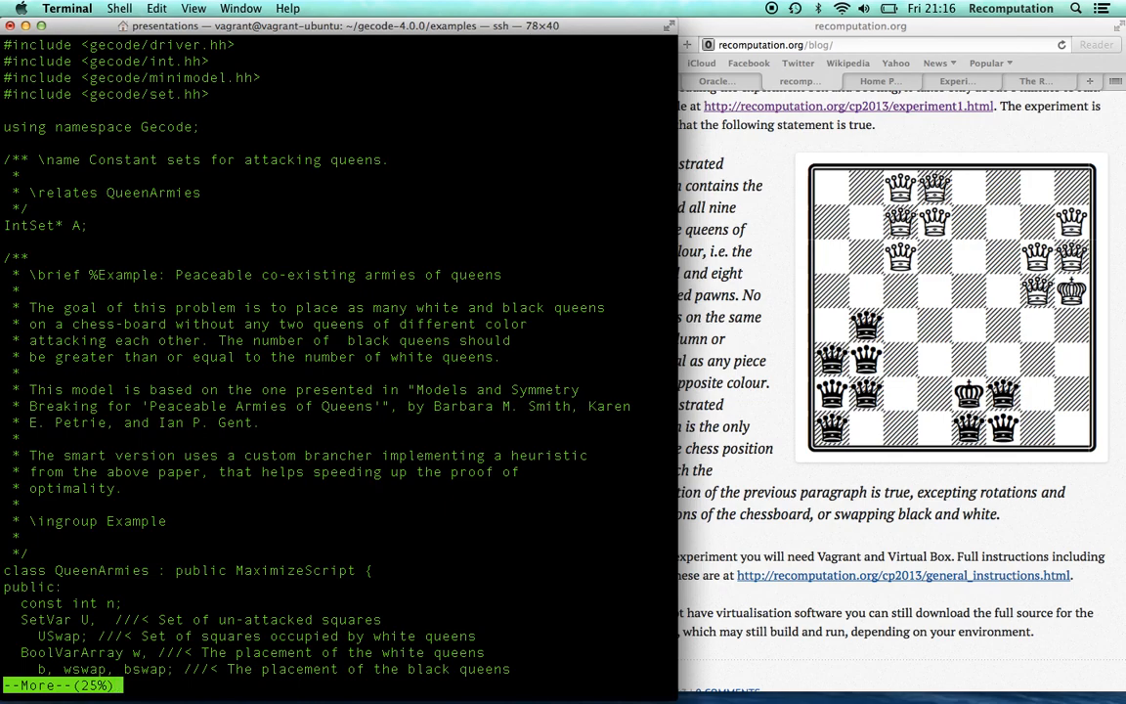
{"action": "scroll", "scroll_direction": "down", "scroll_amount": 3}
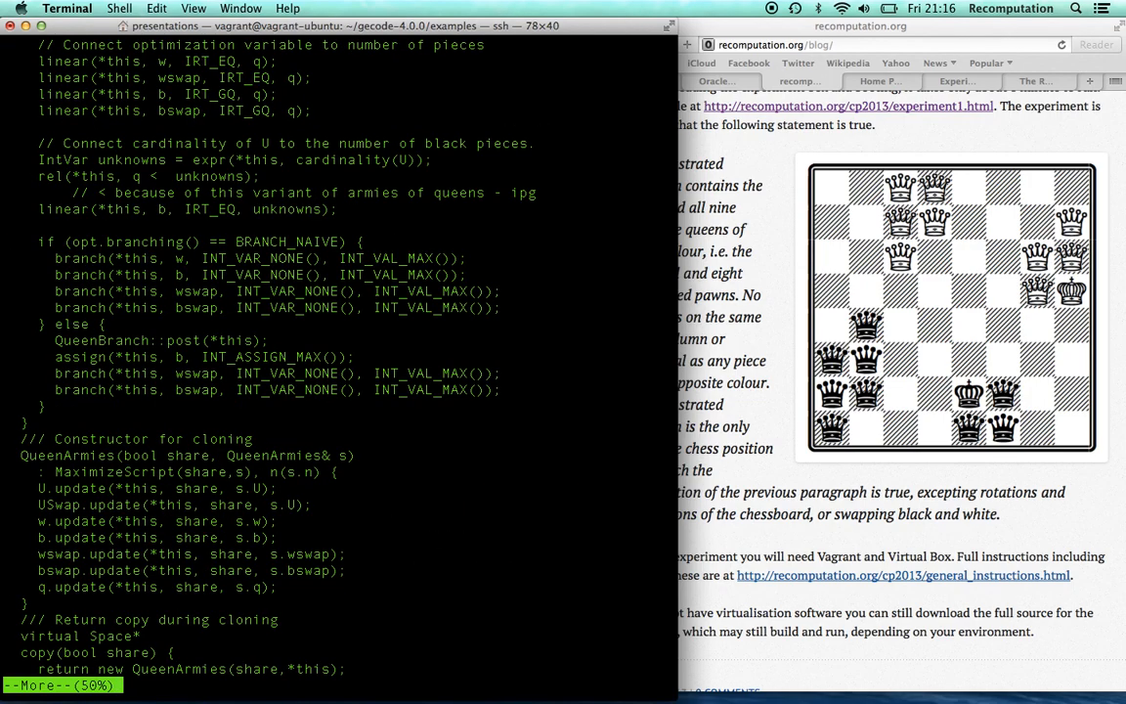
{"action": "scroll", "scroll_direction": "down", "scroll_amount": 3}
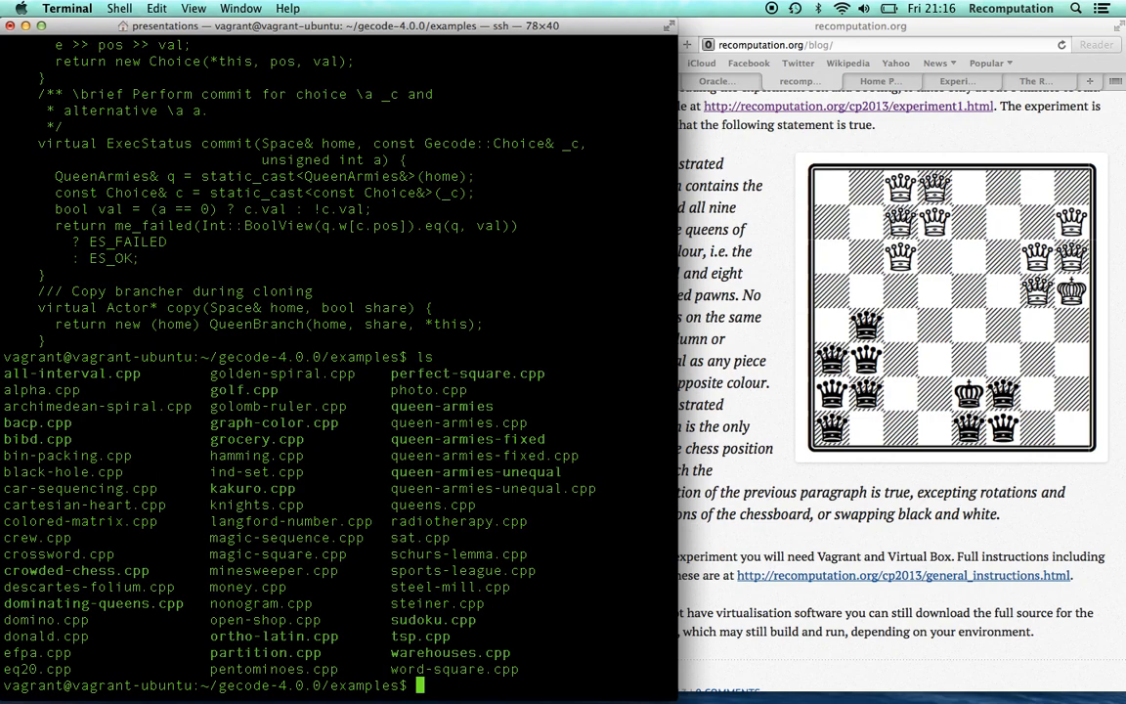
{"action": "type", "text": "ls"}
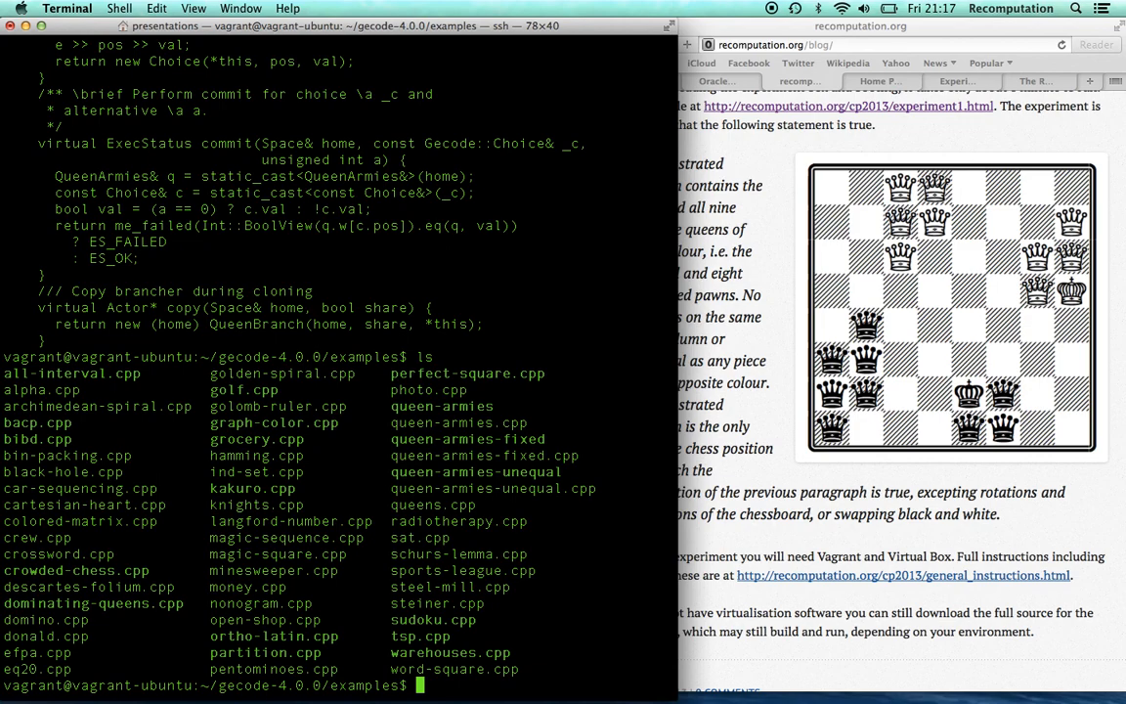
{"action": "type", "text": "exit"}
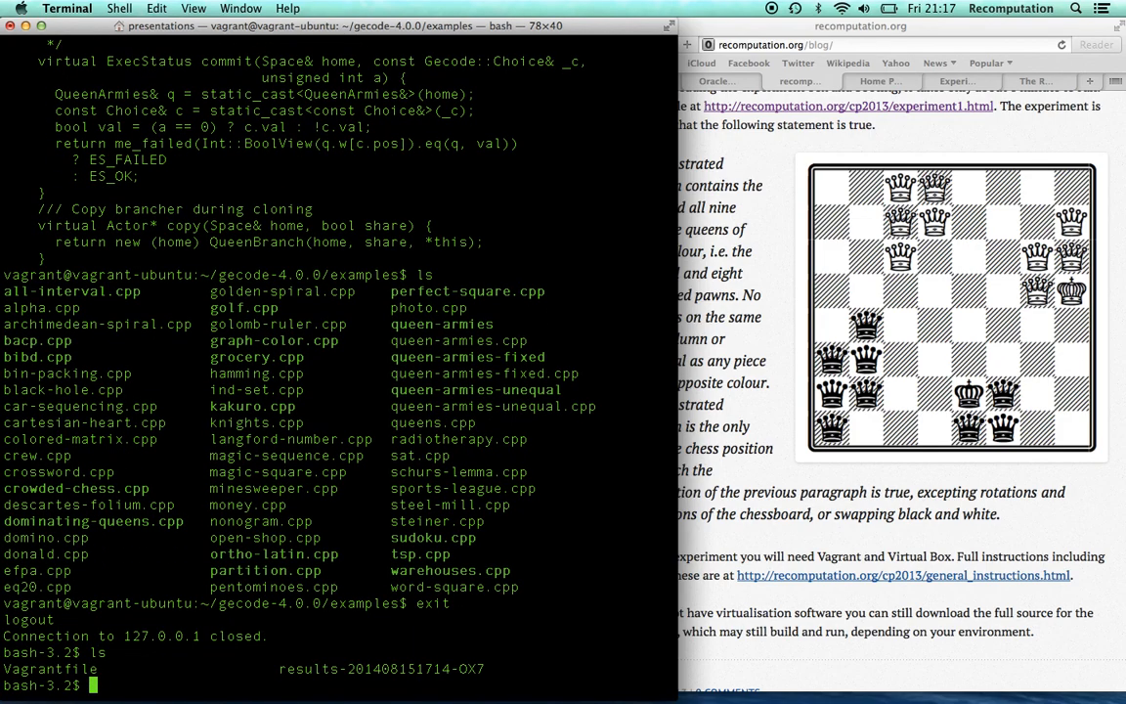
{"action": "type", "text": "cd results-201408151714-OX7/"}
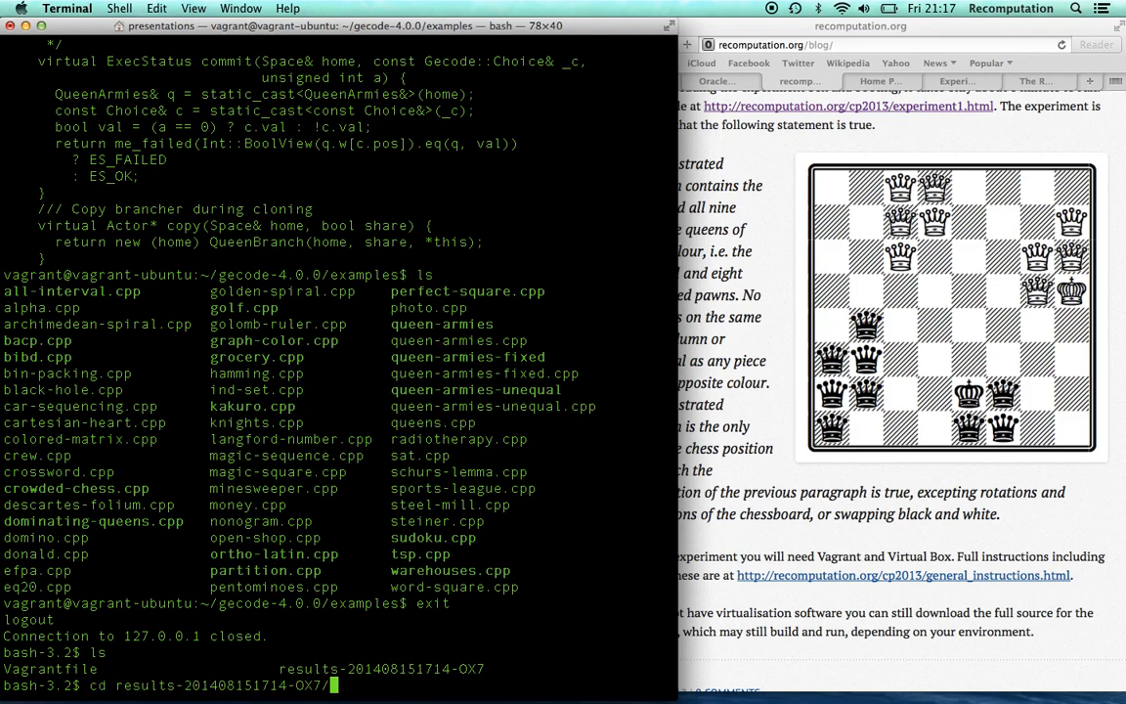
{"action": "key", "text": "Return"}
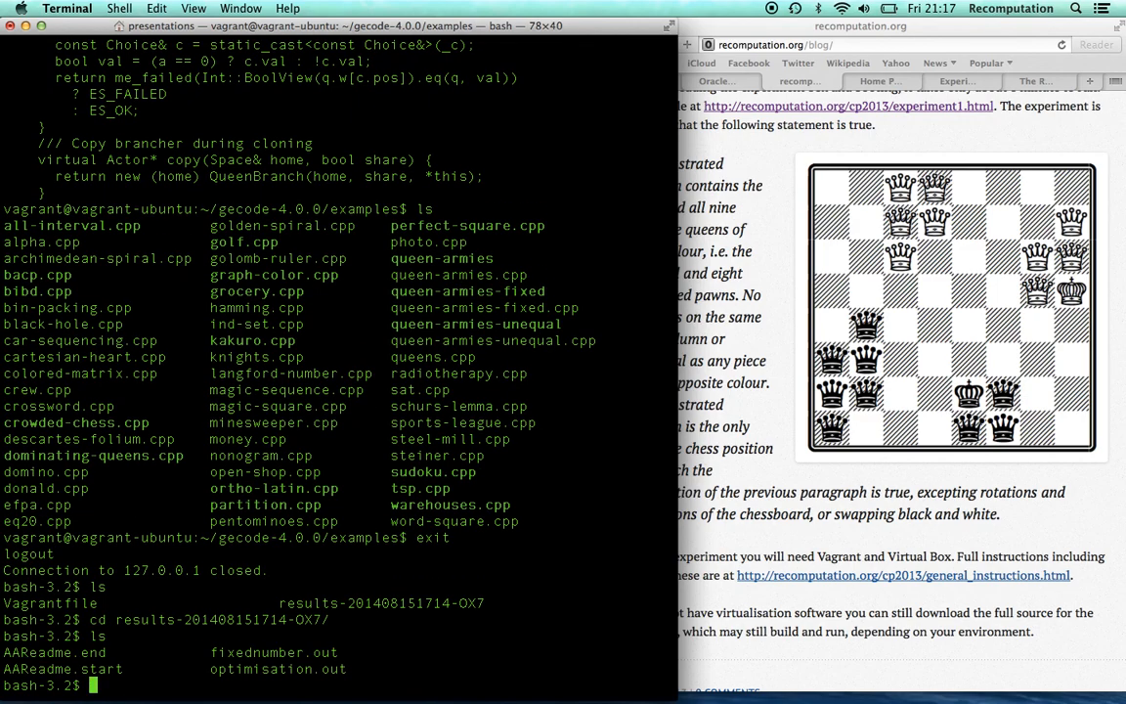
{"action": "type", "text": "more"}
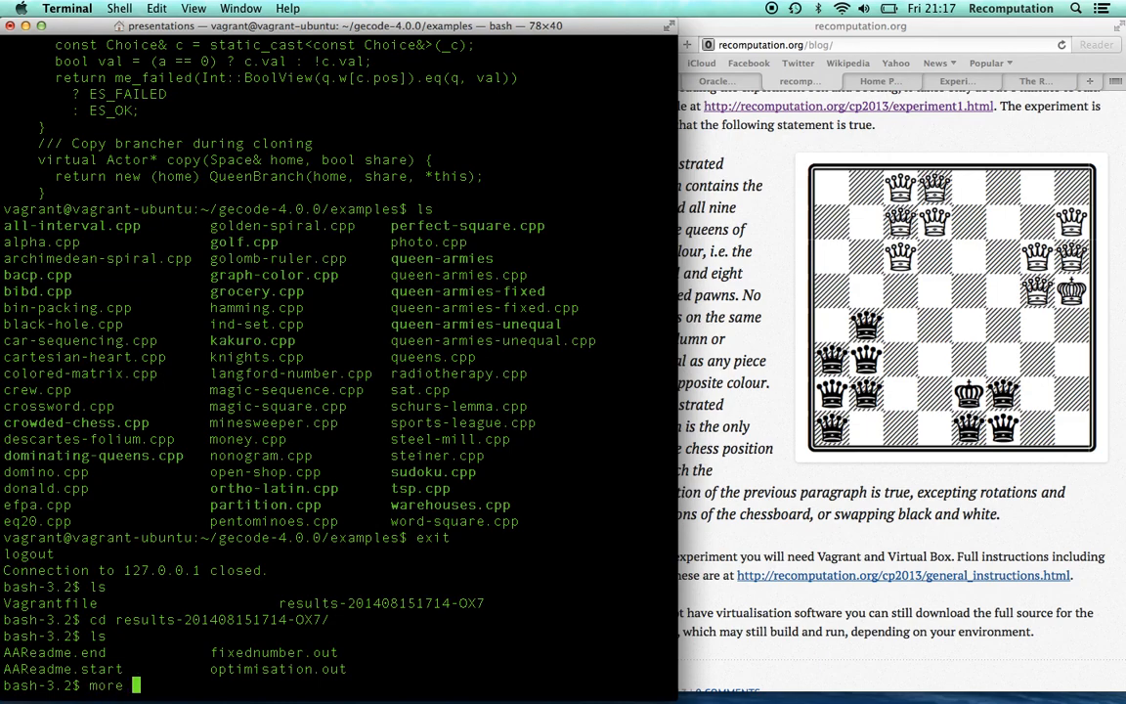
{"action": "key", "text": "Return"}
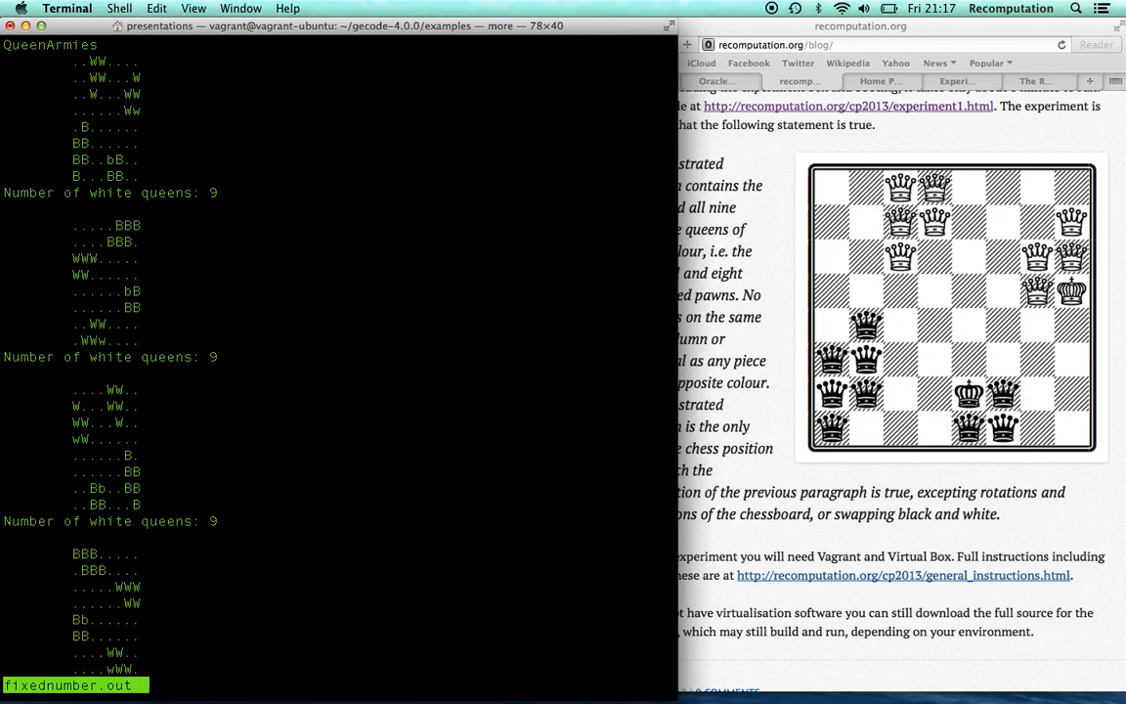
{"action": "scroll", "scroll_direction": "down", "scroll_amount": 3}
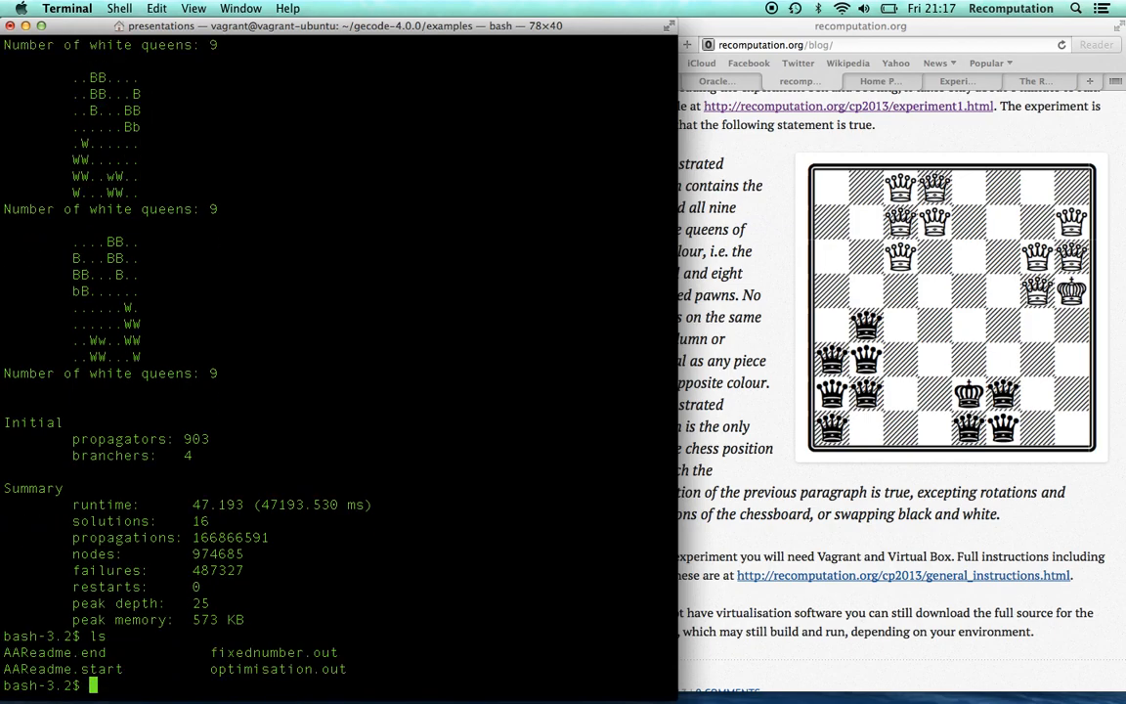
Step: Halt the VM with vagrant halt and bring Safari back to the front
{"action": "type", "text": "vagrant halt"}
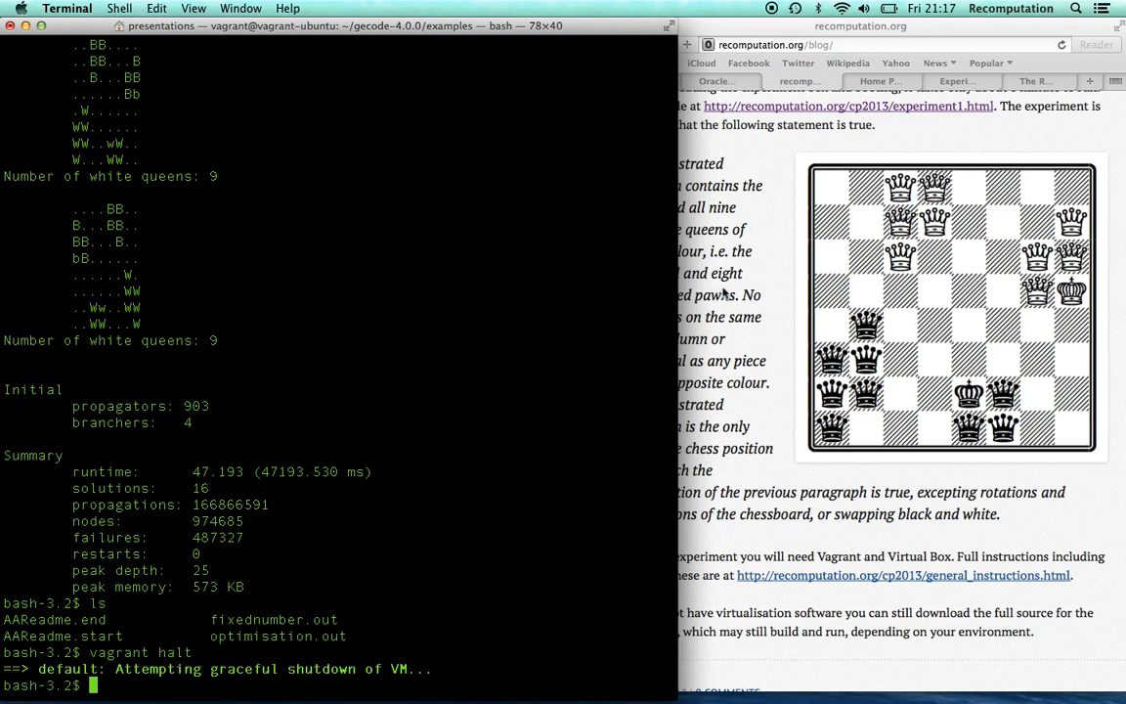
{"action": "left_click", "coordinate": [739, 26]}
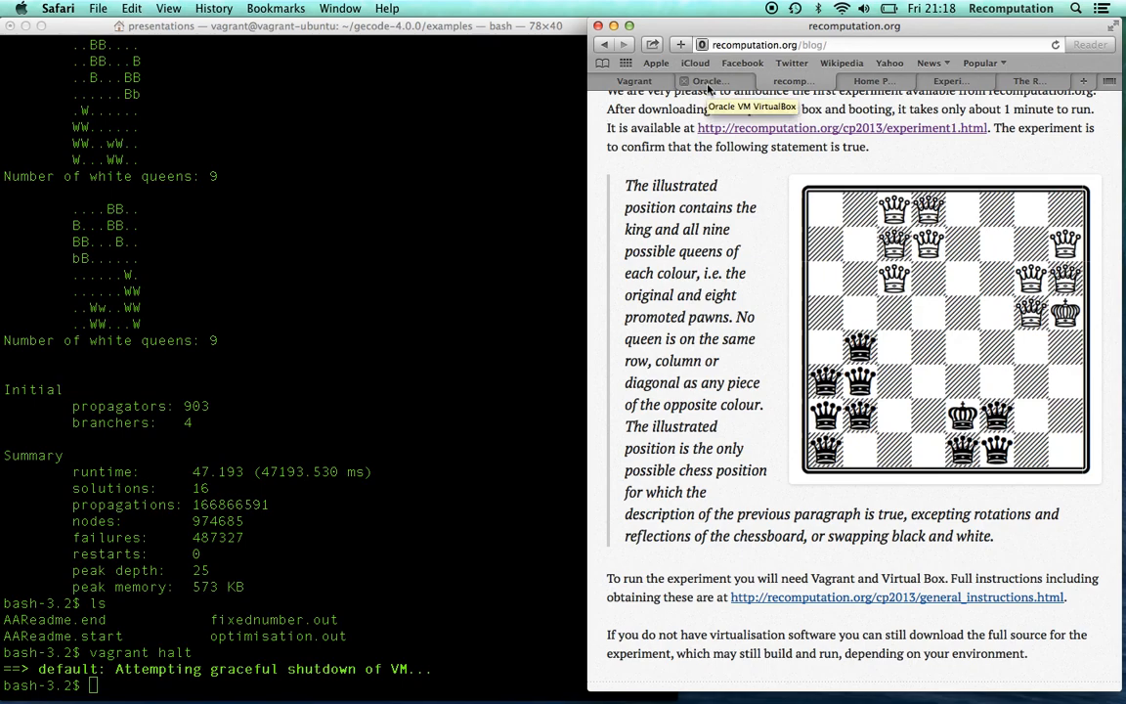
{"action": "mouse_move", "coordinate": [792, 81]}
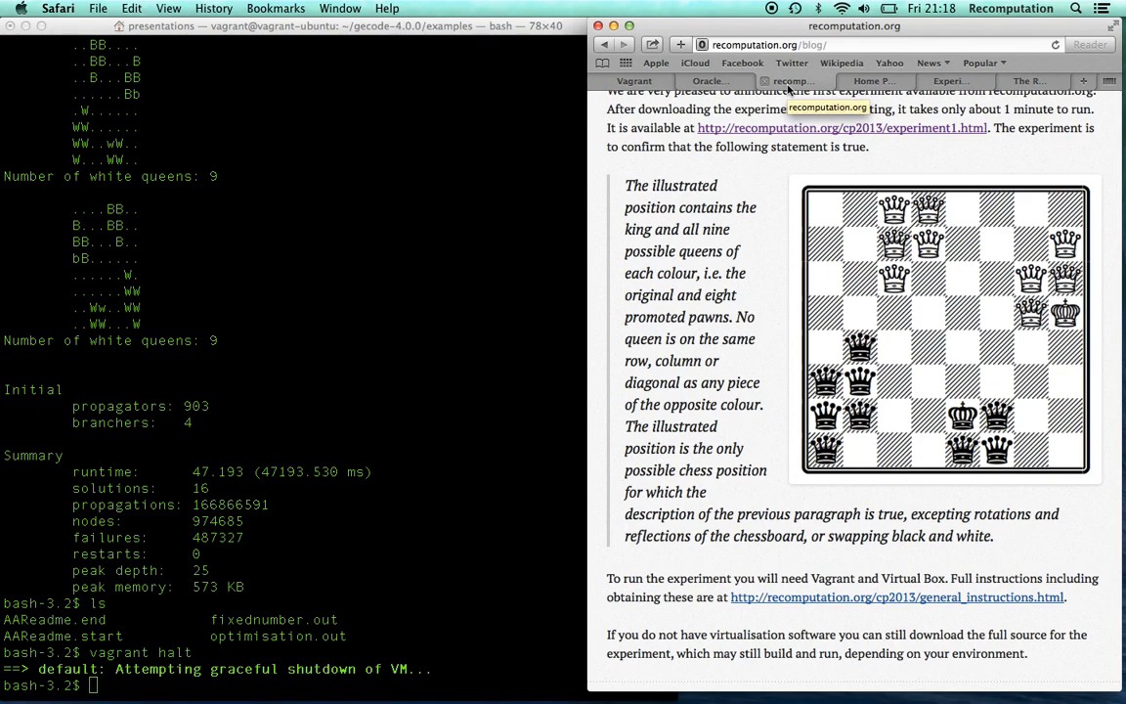
{"action": "mouse_move", "coordinate": [766, 80]}
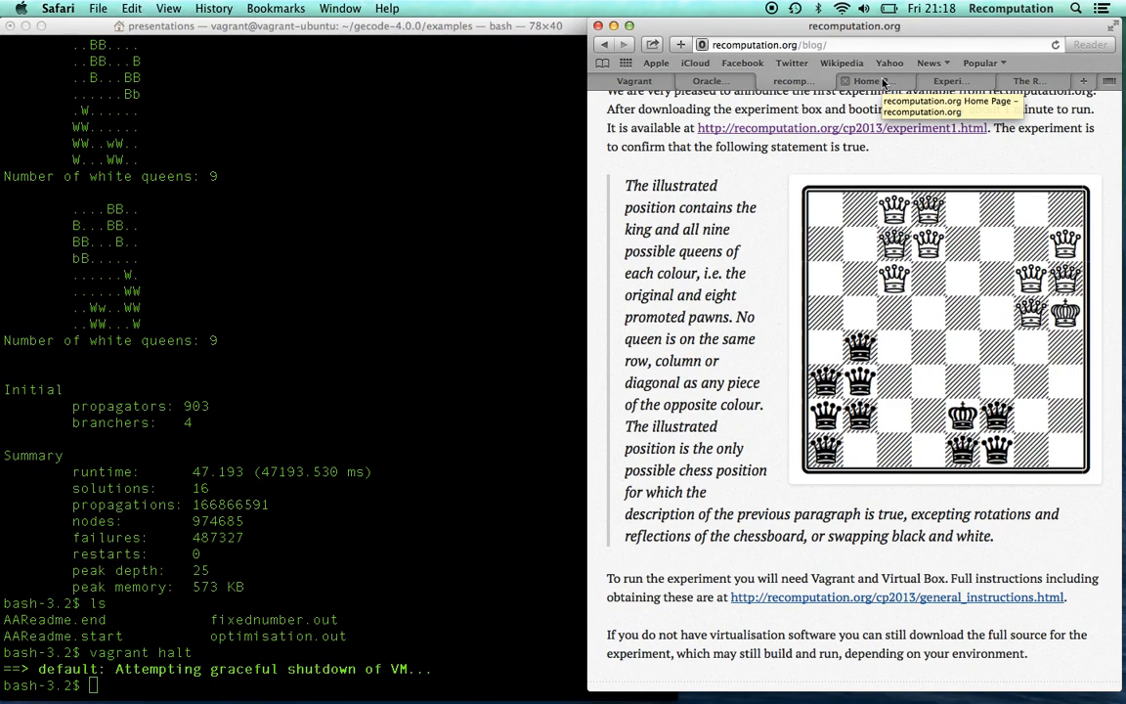
Step: Switch Safari to the recomputation.org Home Page
{"action": "left_click", "coordinate": [868, 82]}
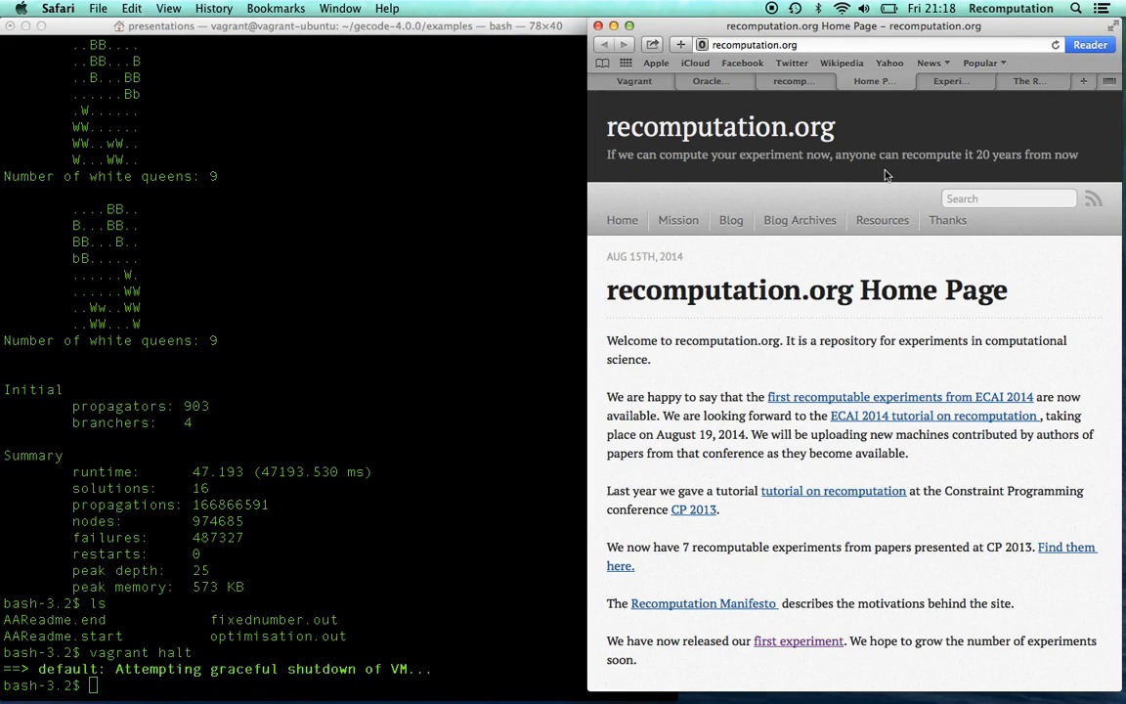
{"action": "mouse_move", "coordinate": [974, 118]}
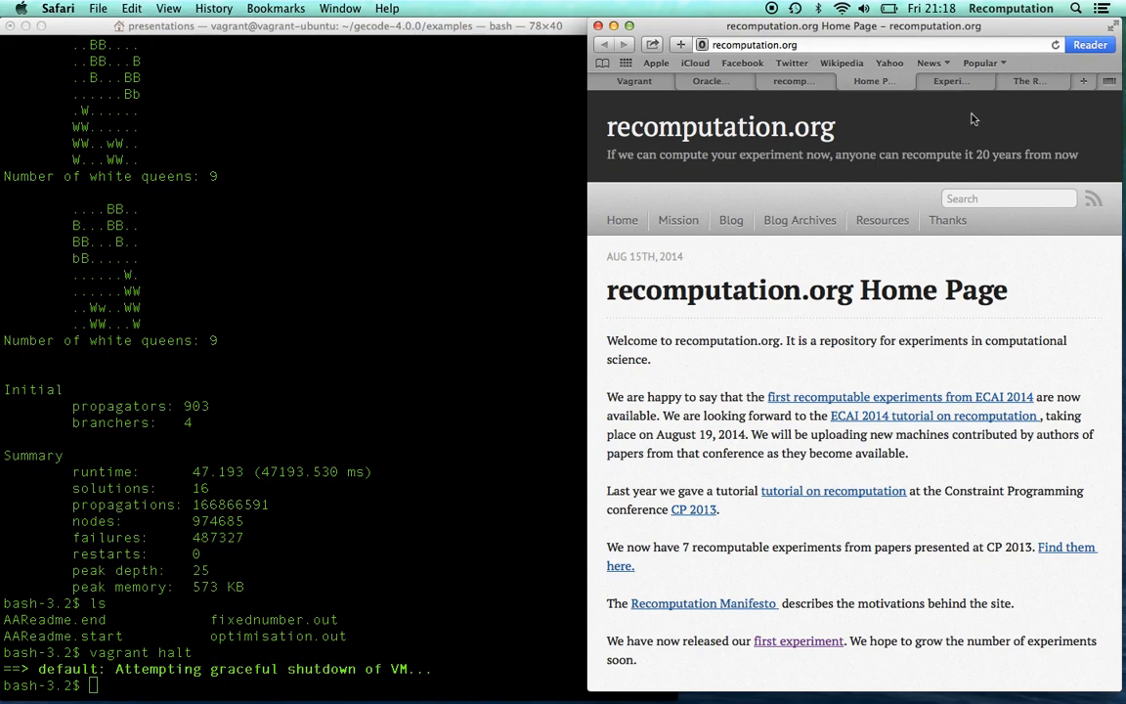
{"action": "mouse_move", "coordinate": [983, 120]}
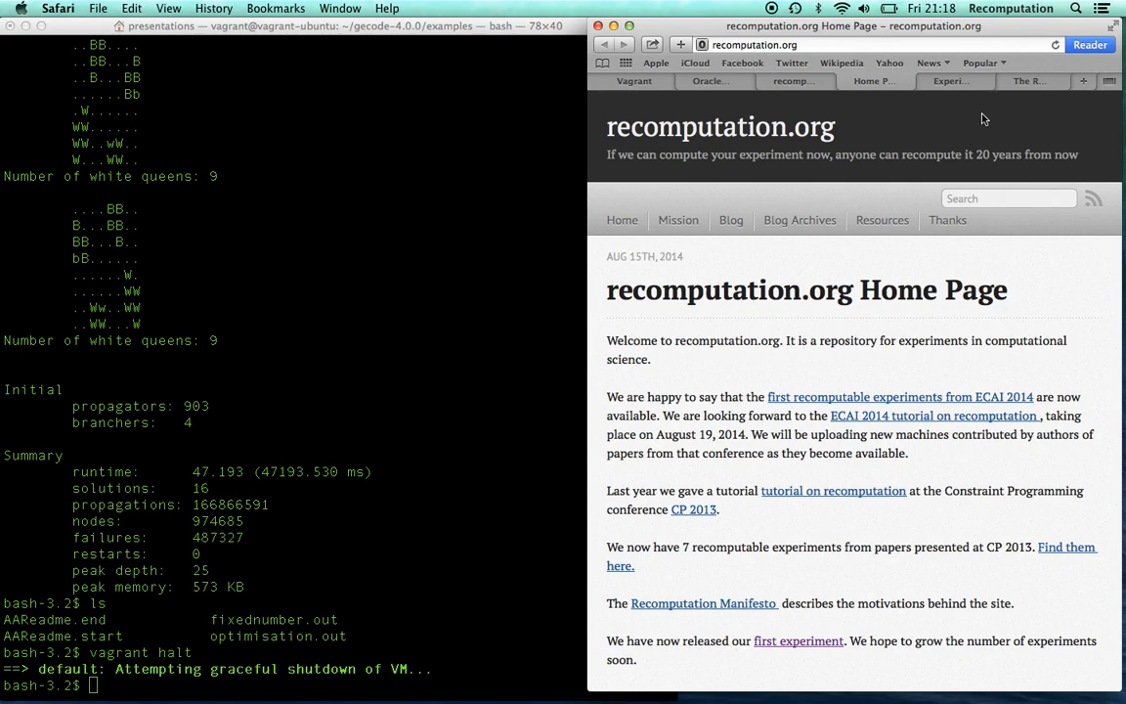
Step: Show The Recomputation Manifesto article on software.ac.uk
{"action": "left_click", "coordinate": [703, 602]}
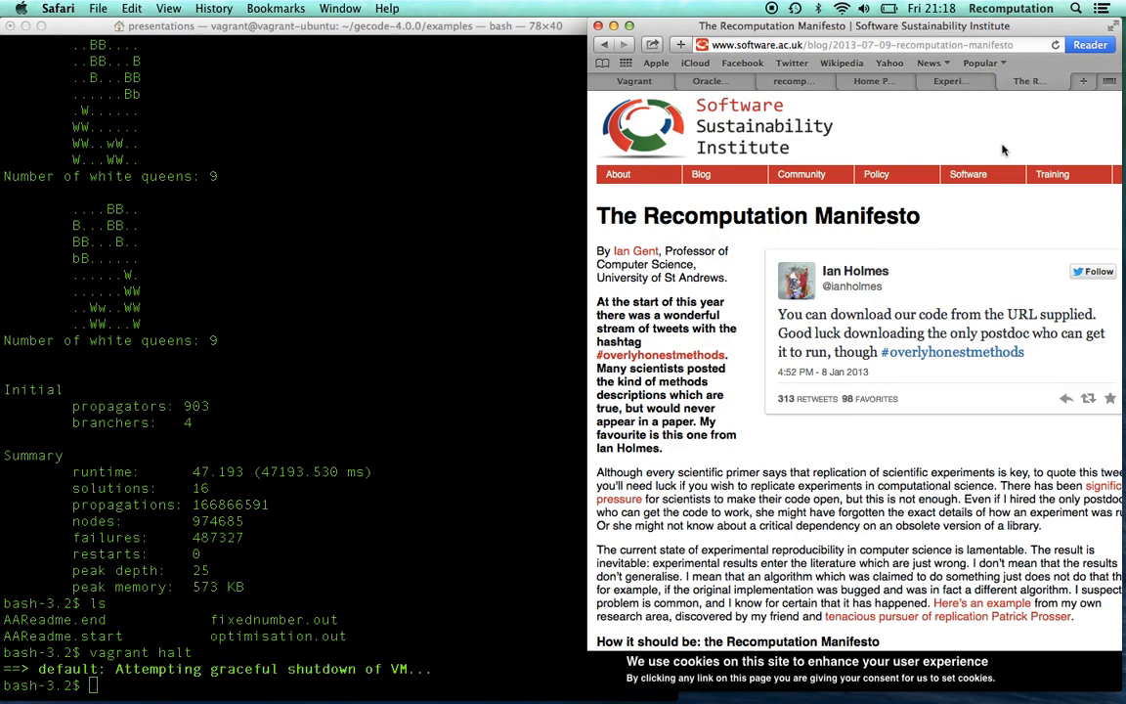
{"action": "scroll", "scroll_direction": "up", "scroll_amount": 3}
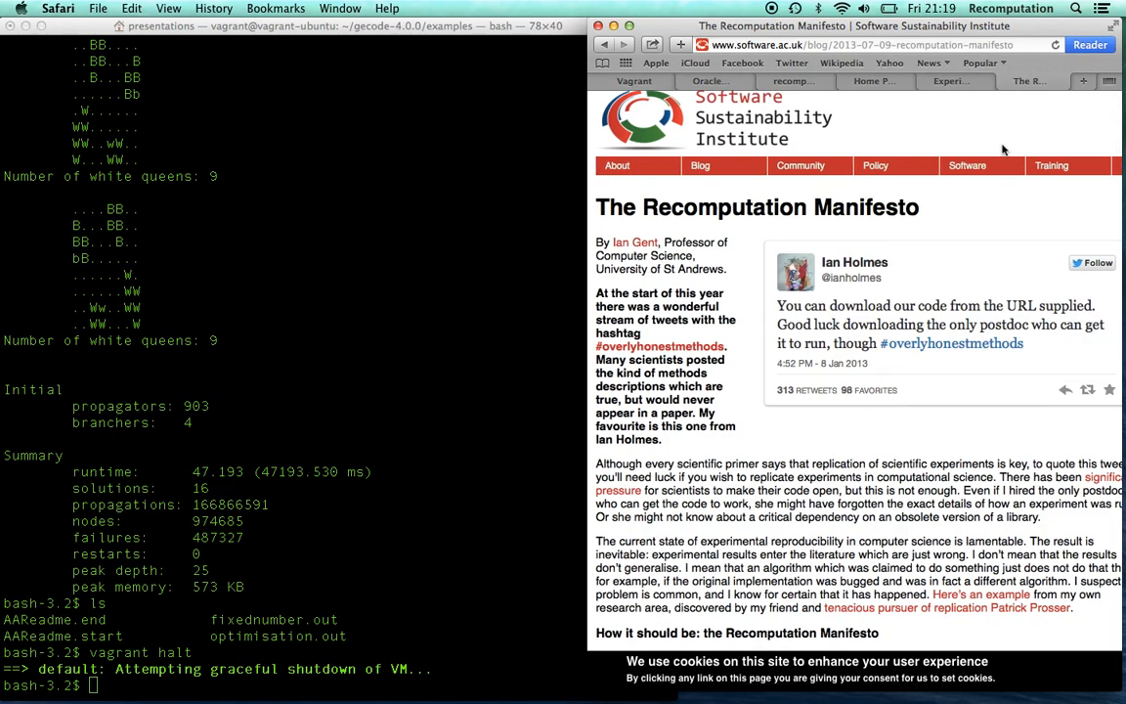
{"action": "mouse_move", "coordinate": [872, 81]}
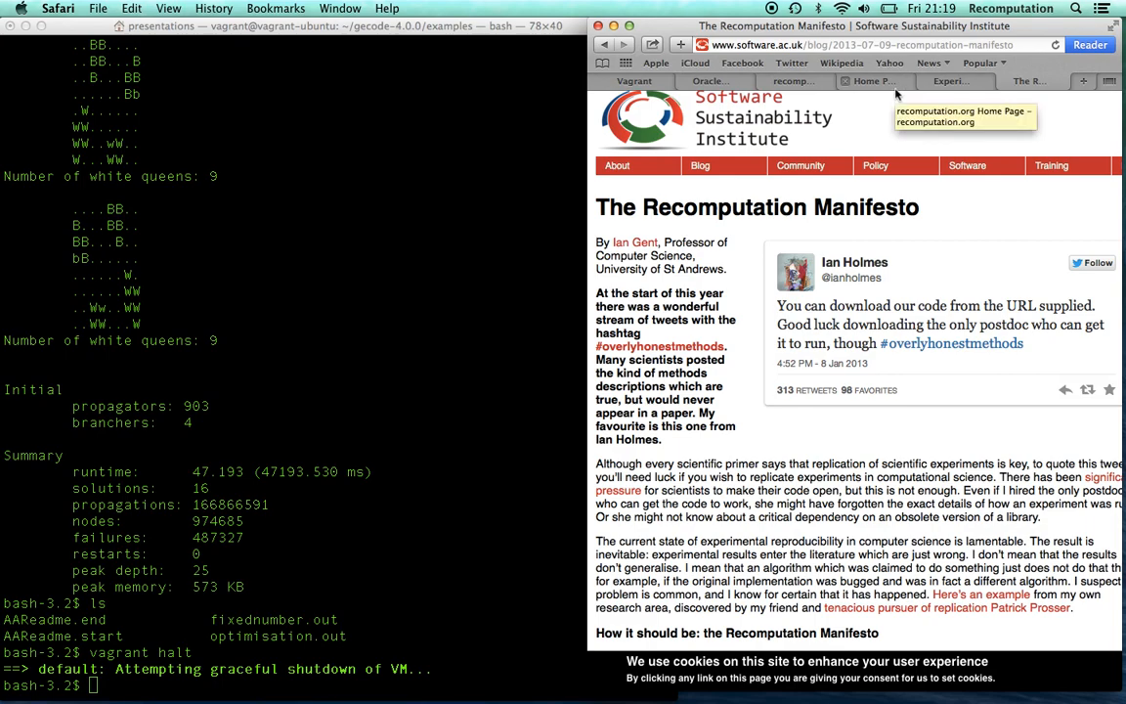